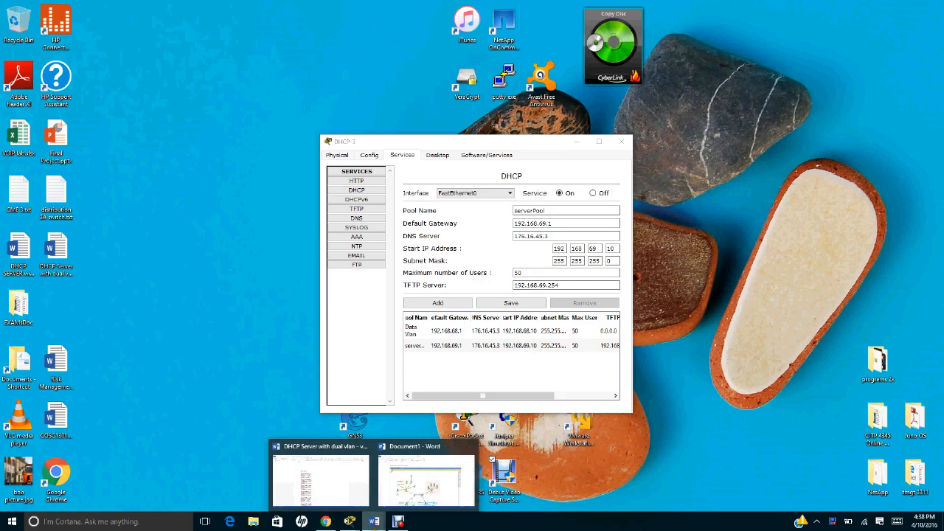
- Switch to the Word document holding the Packet Tracer topology screenshot
left_click(426, 480)
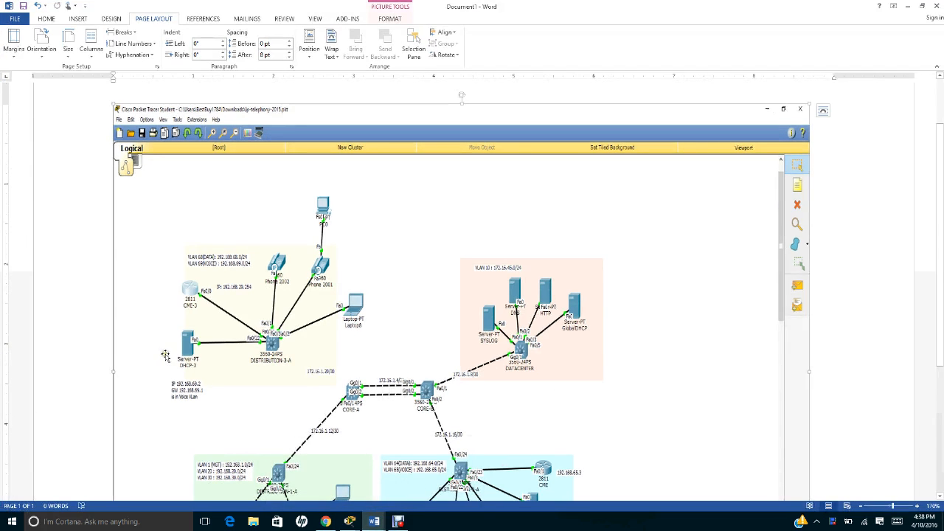
mouse_move(197, 389)
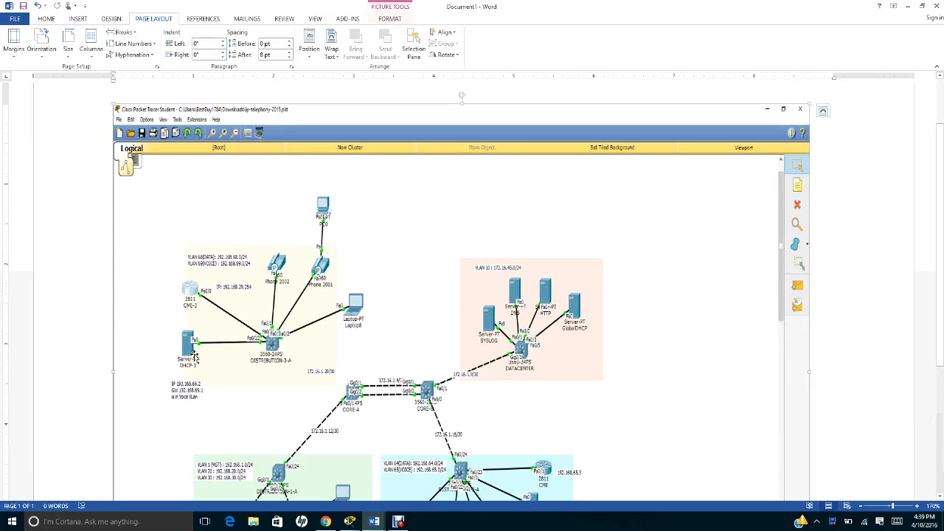
mouse_move(193, 403)
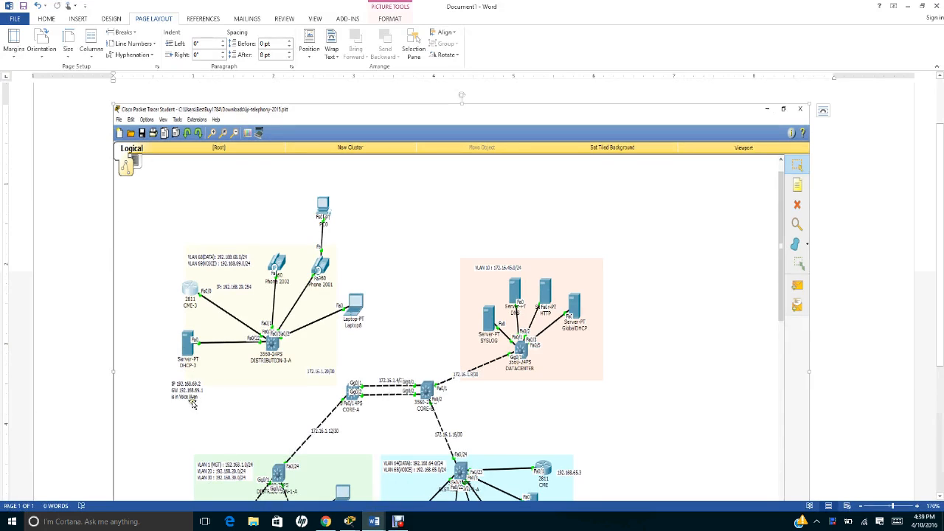
mouse_move(219, 404)
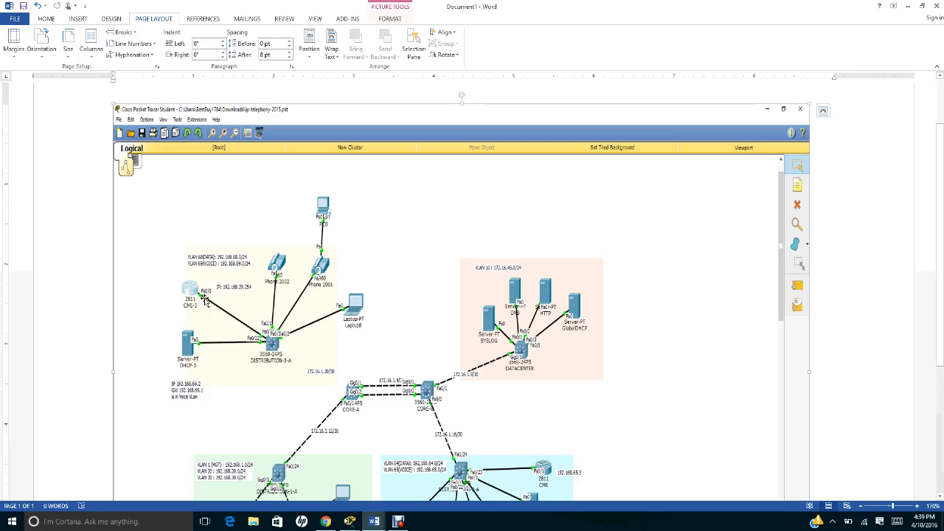
mouse_move(228, 301)
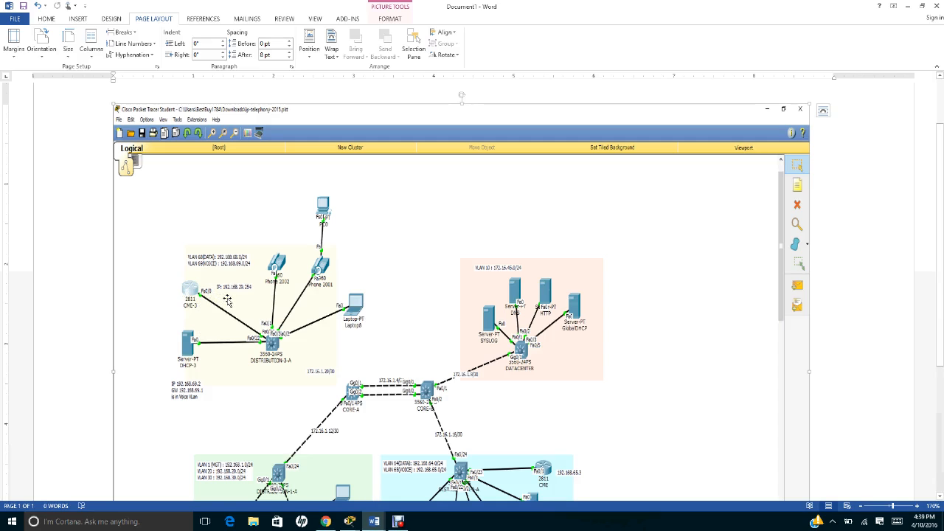
mouse_move(241, 300)
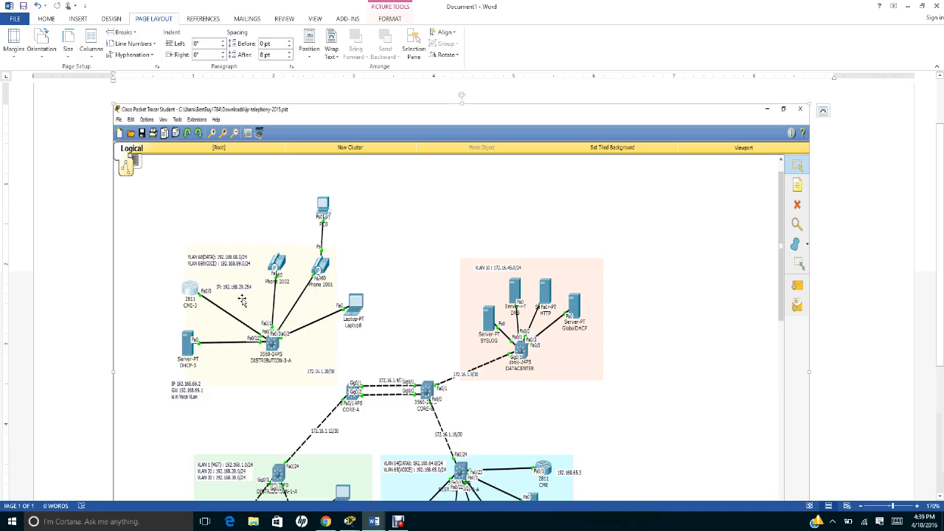
mouse_move(243, 301)
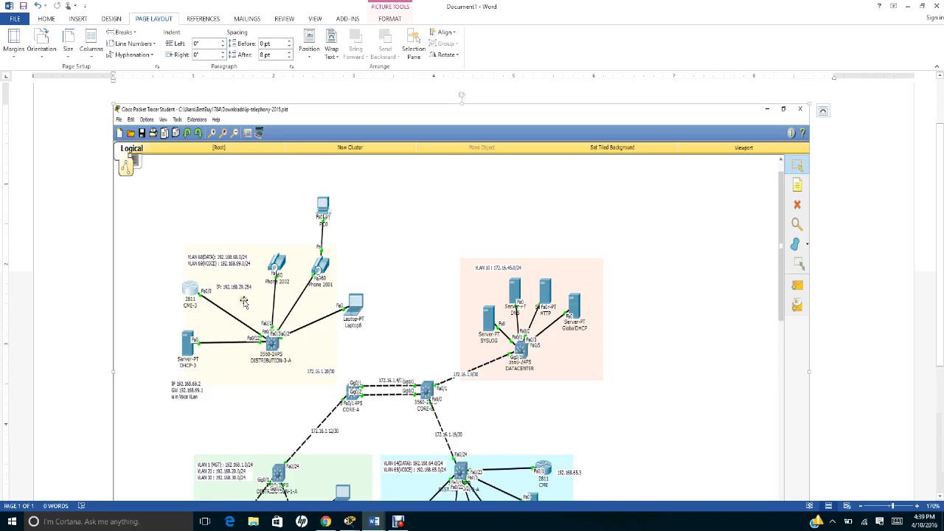
mouse_move(242, 301)
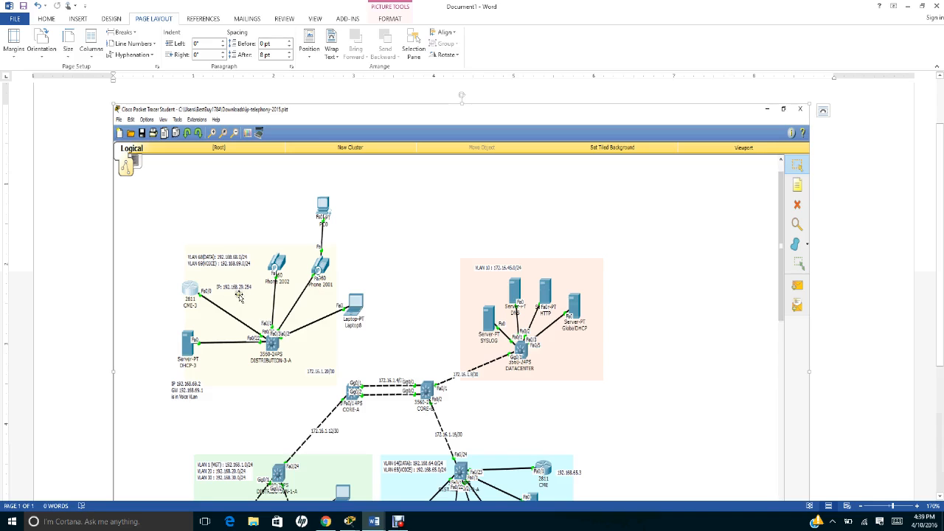
mouse_move(236, 295)
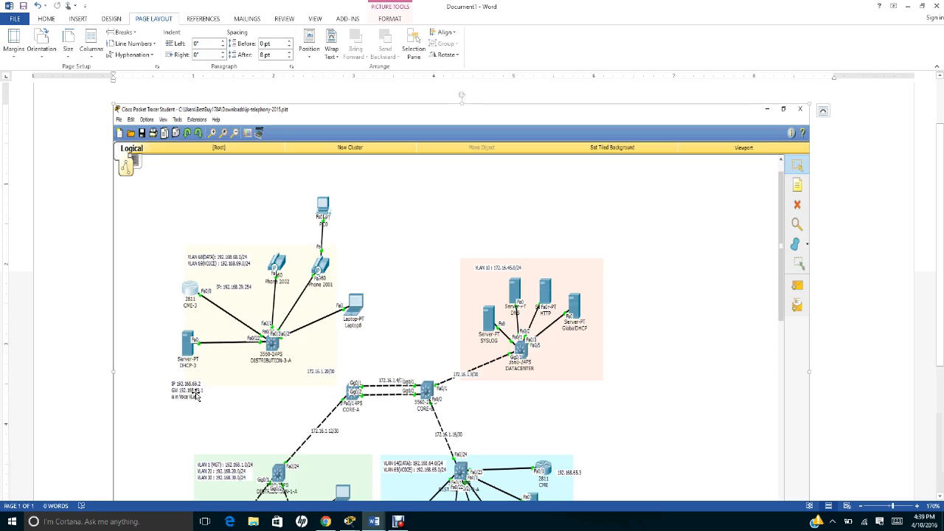
mouse_move(201, 402)
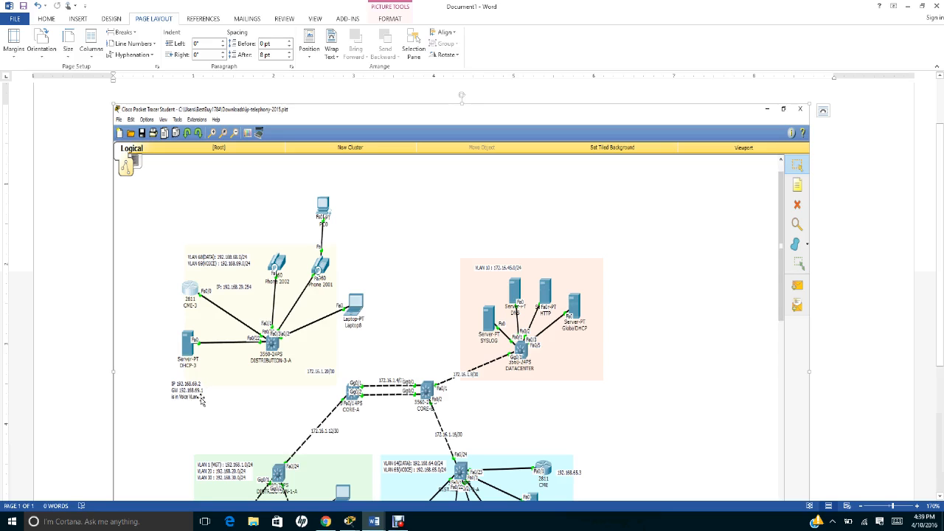
mouse_move(205, 398)
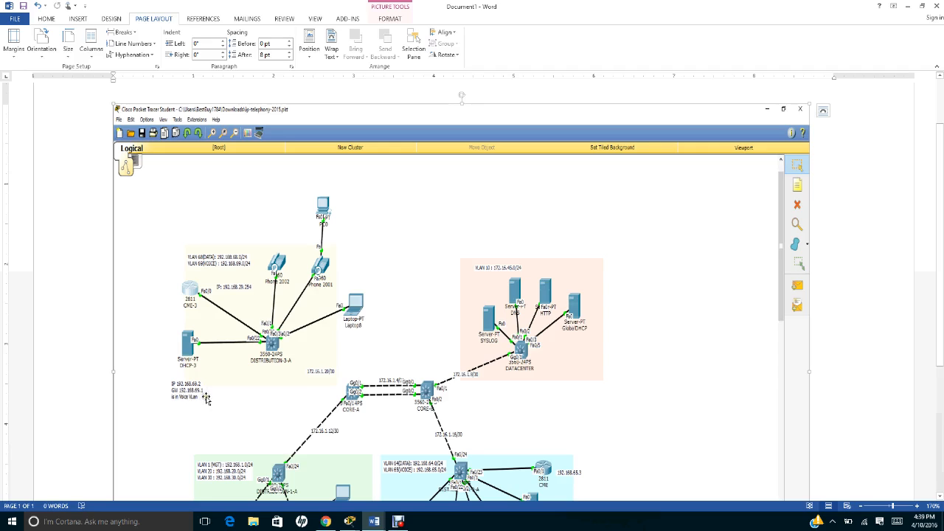
mouse_move(173, 360)
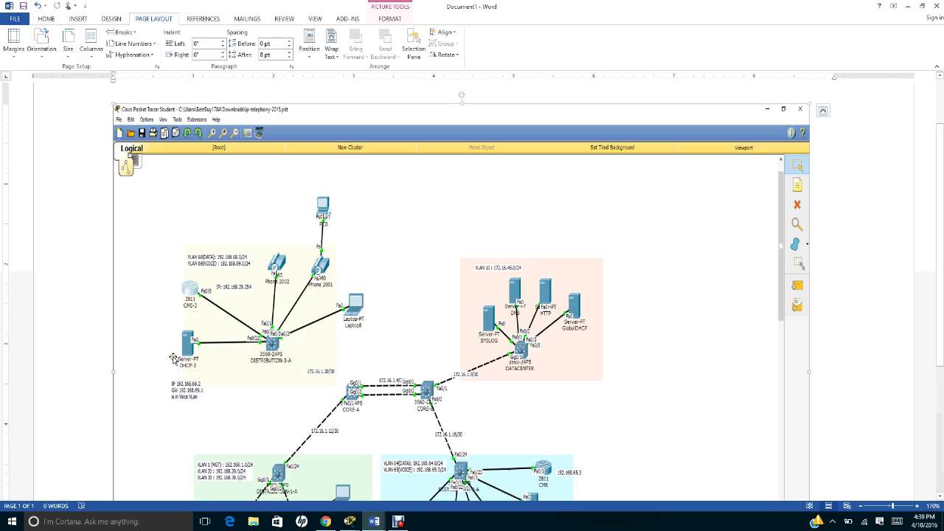
mouse_move(192, 408)
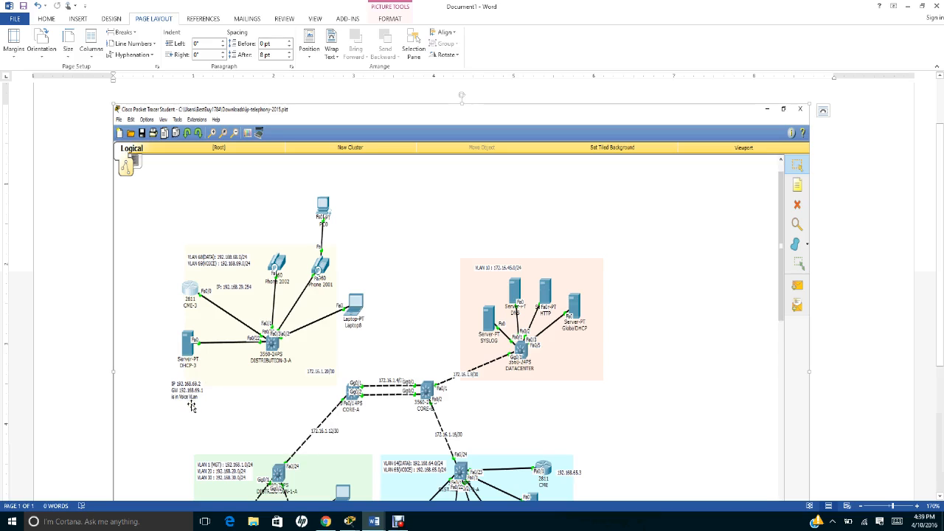
mouse_move(304, 384)
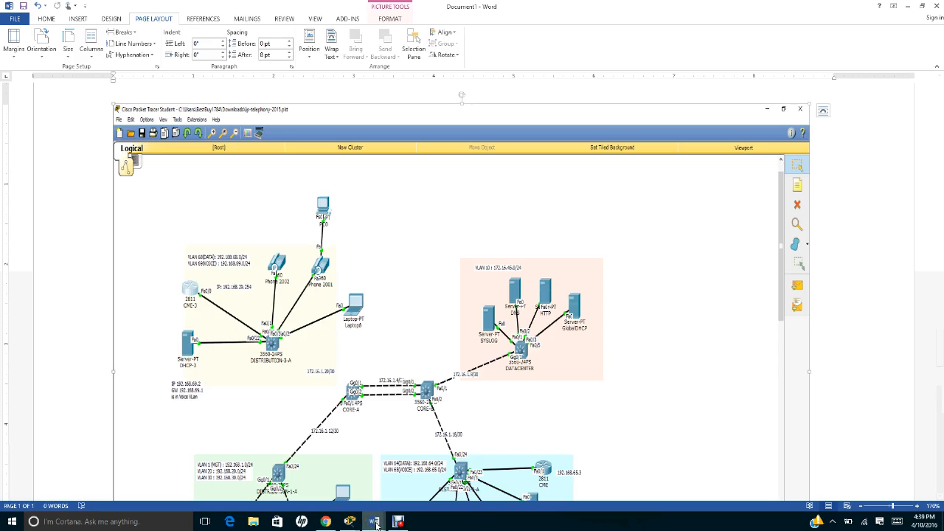
mouse_move(375, 522)
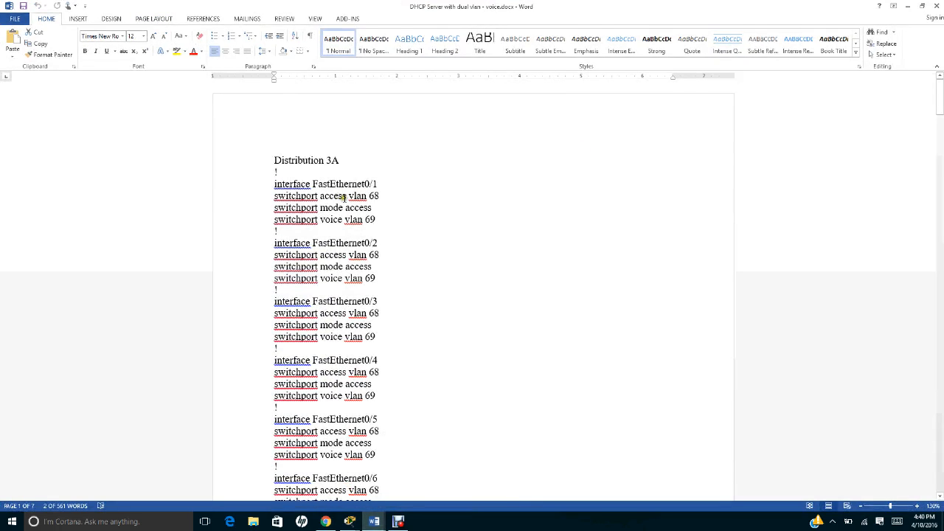
mouse_move(392, 190)
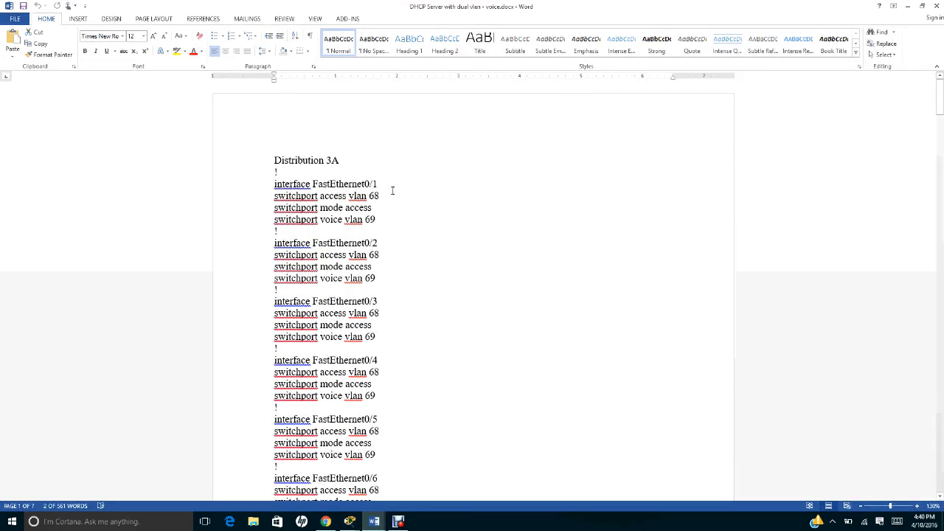
mouse_move(404, 212)
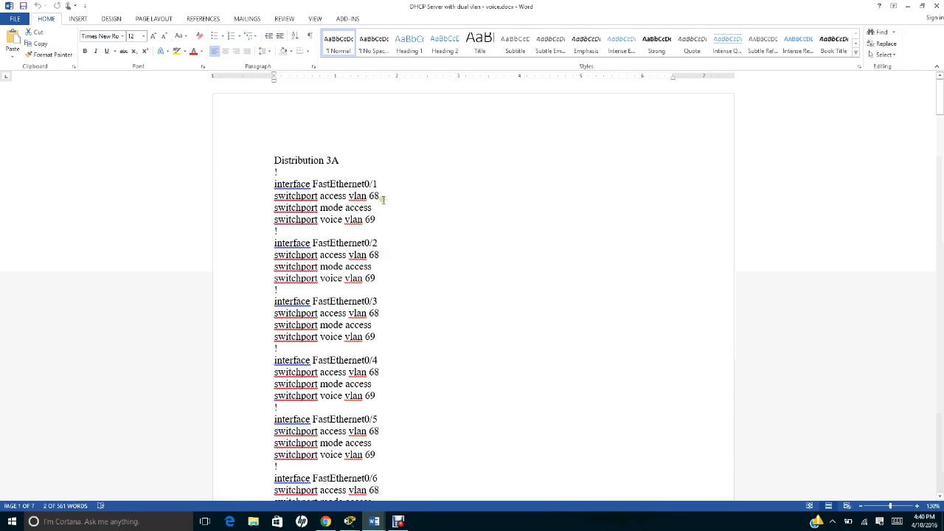
mouse_move(381, 214)
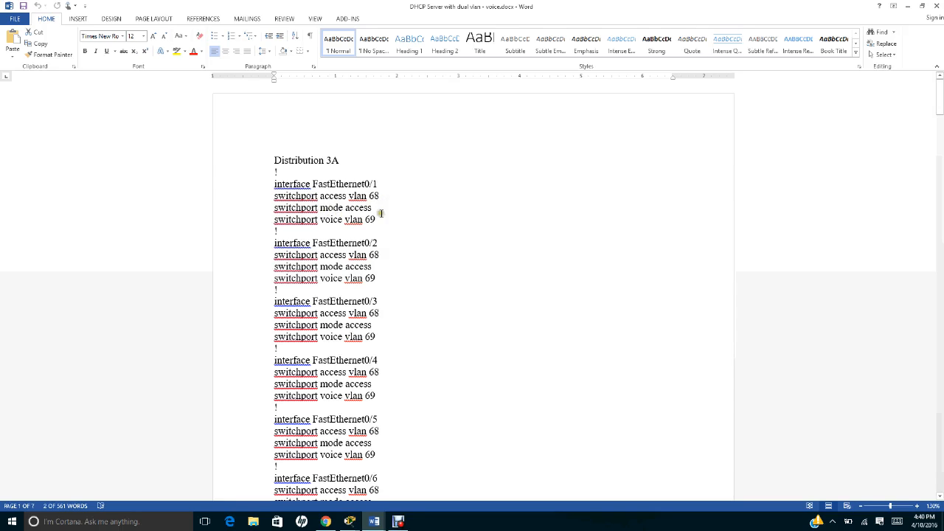
mouse_move(372, 226)
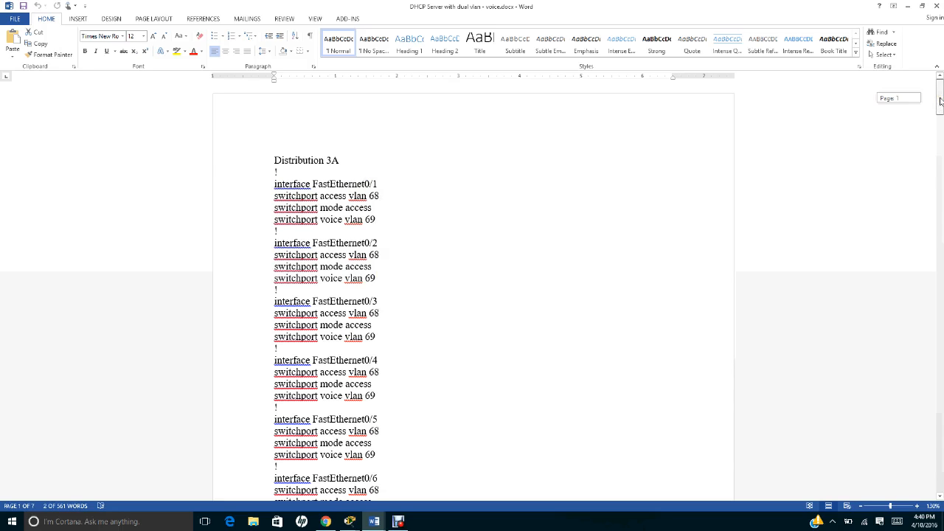
- Scroll to page 3's FastEthernet0/19–0/24 and GigabitEthernet settings, zooming to 130%
scroll("down", 3)
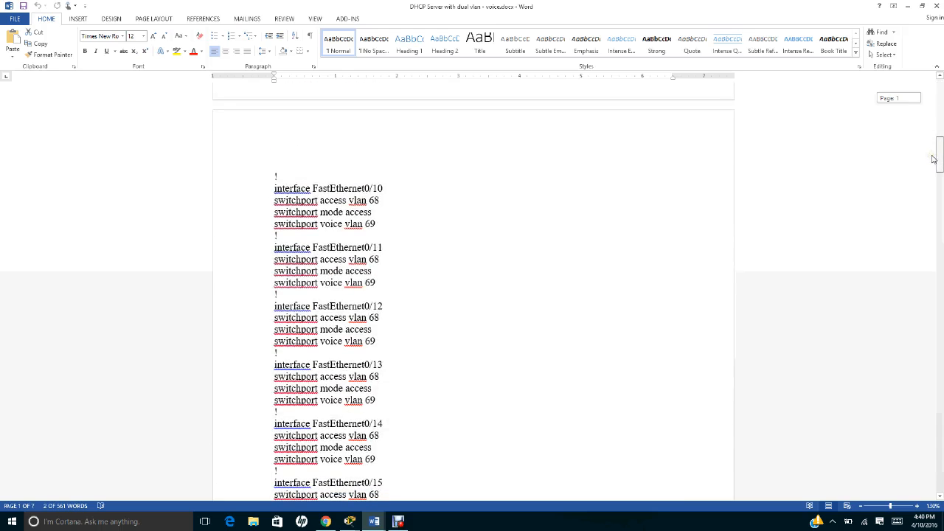
scroll("down", 3)
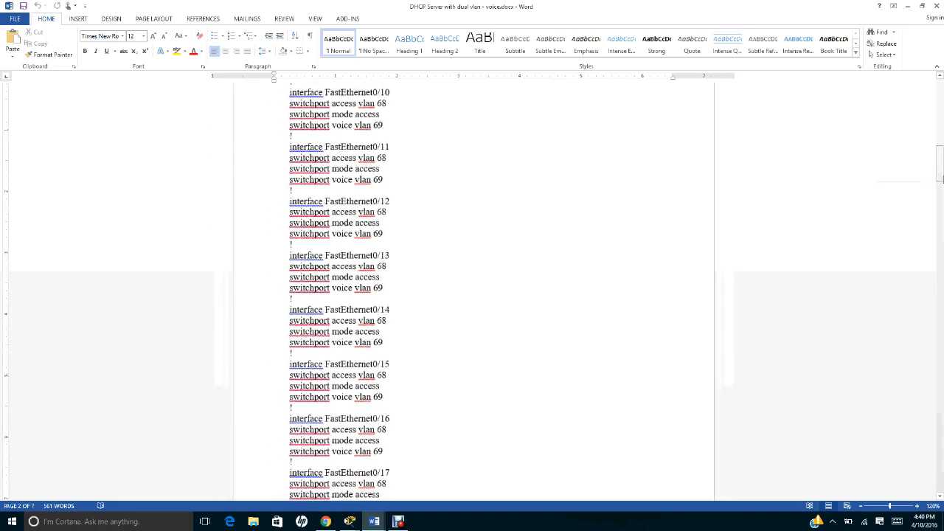
scroll("down", 3)
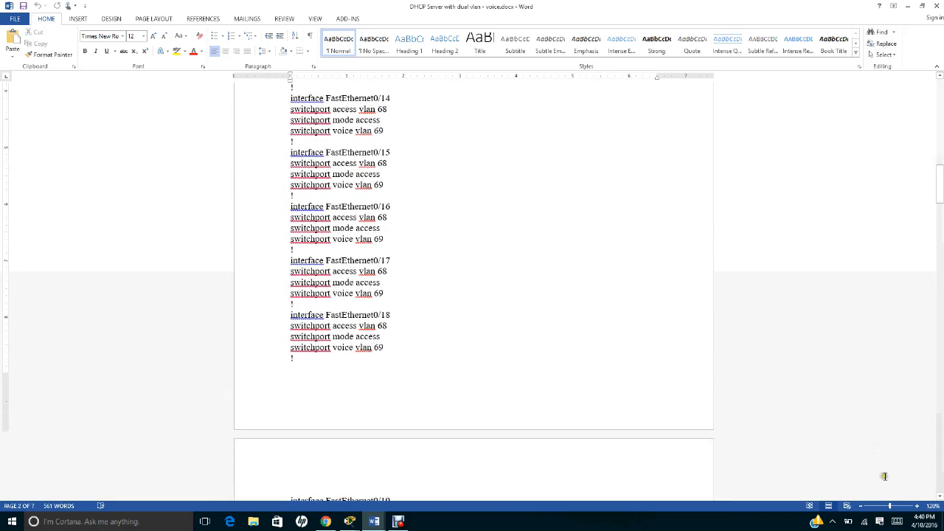
left_click(918, 507)
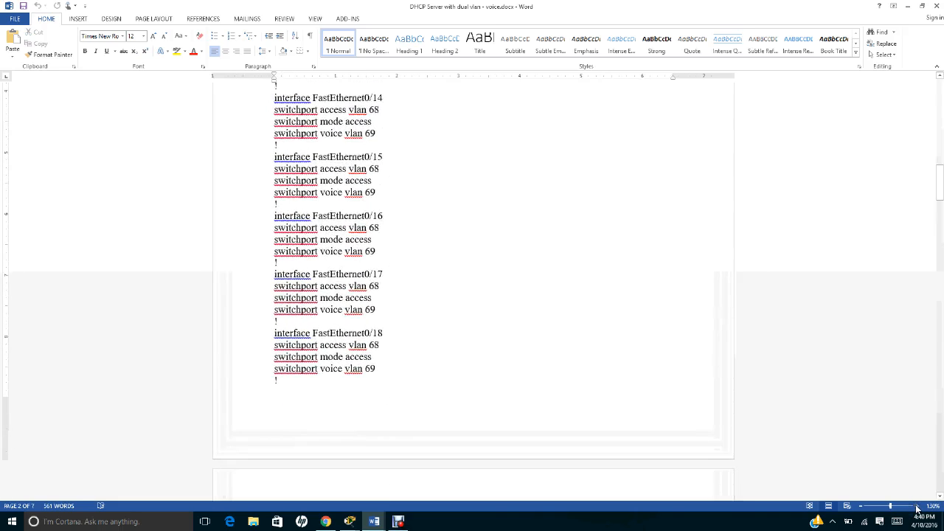
scroll("down", 3)
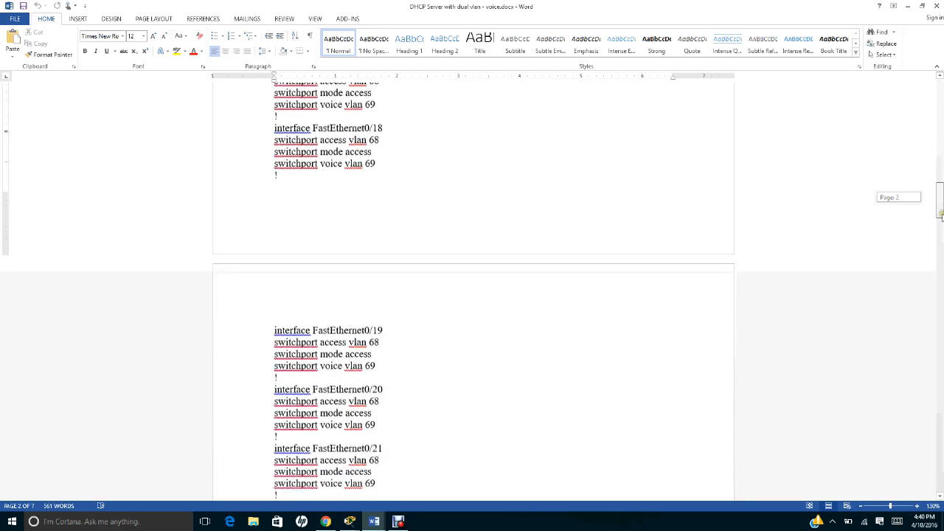
scroll("down", 3)
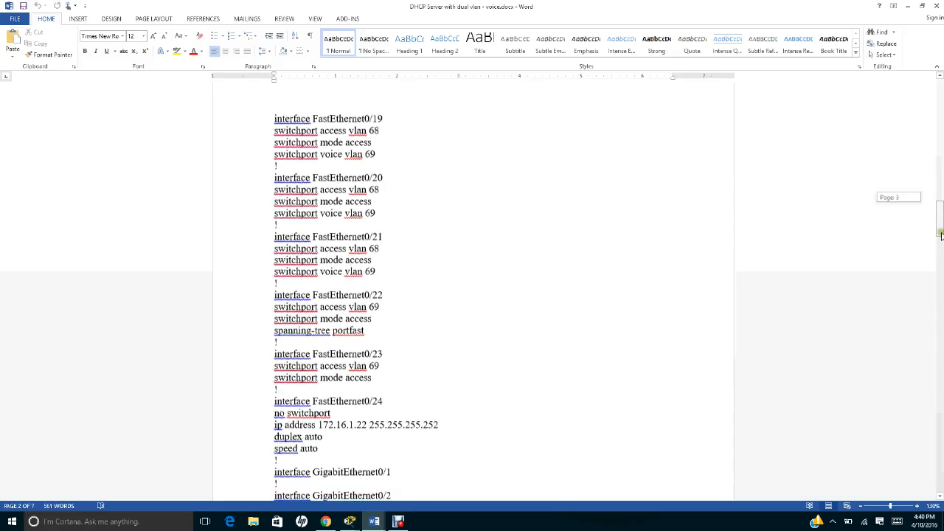
scroll("up", 3)
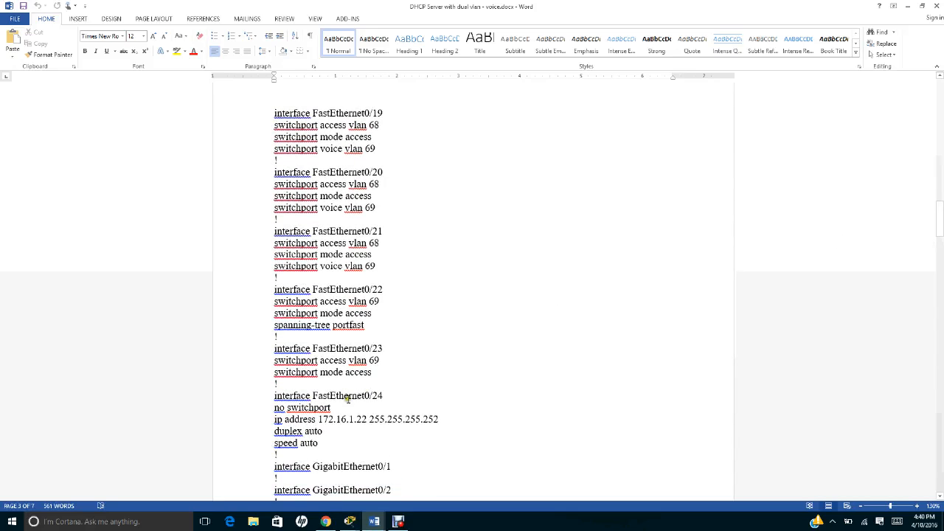
mouse_move(328, 434)
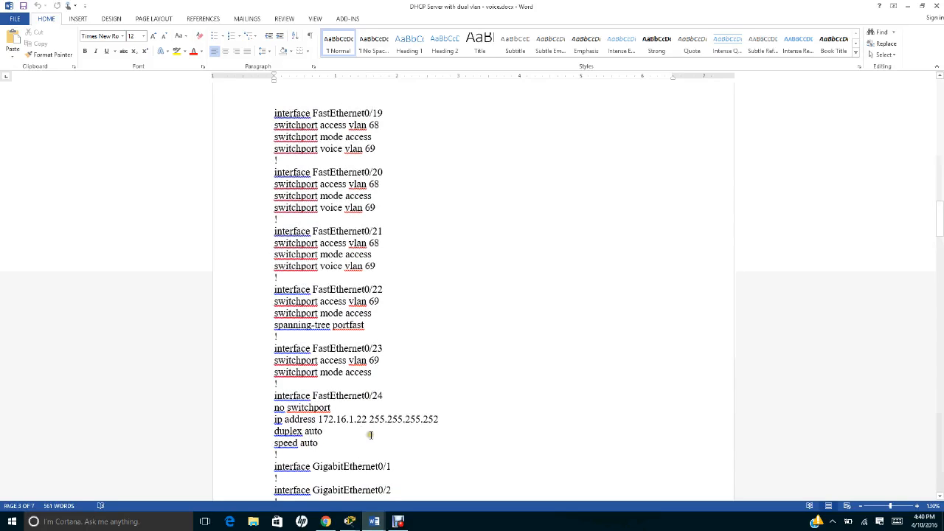
mouse_move(331, 430)
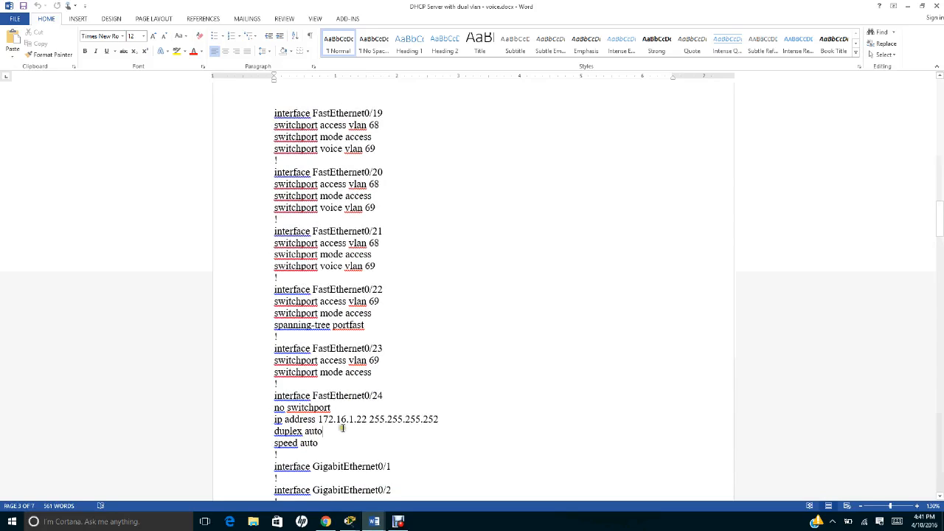
mouse_move(406, 431)
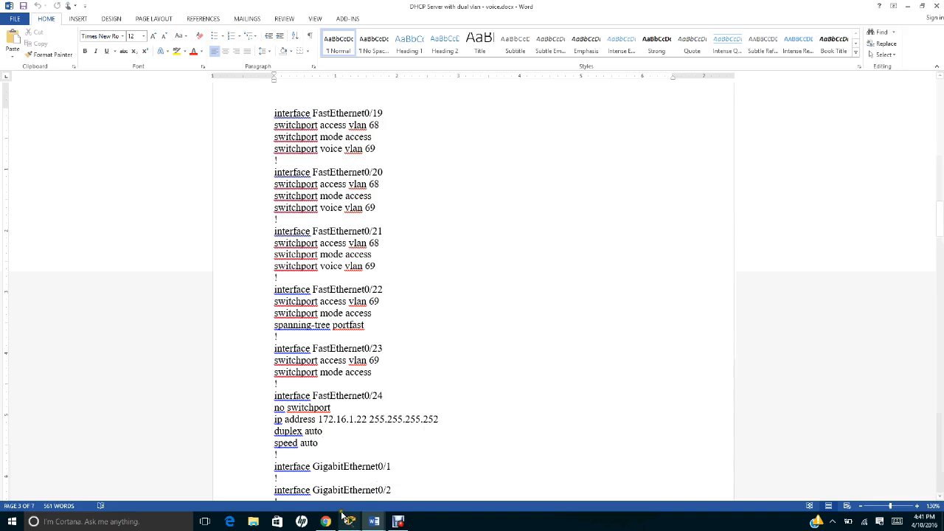
mouse_move(349, 521)
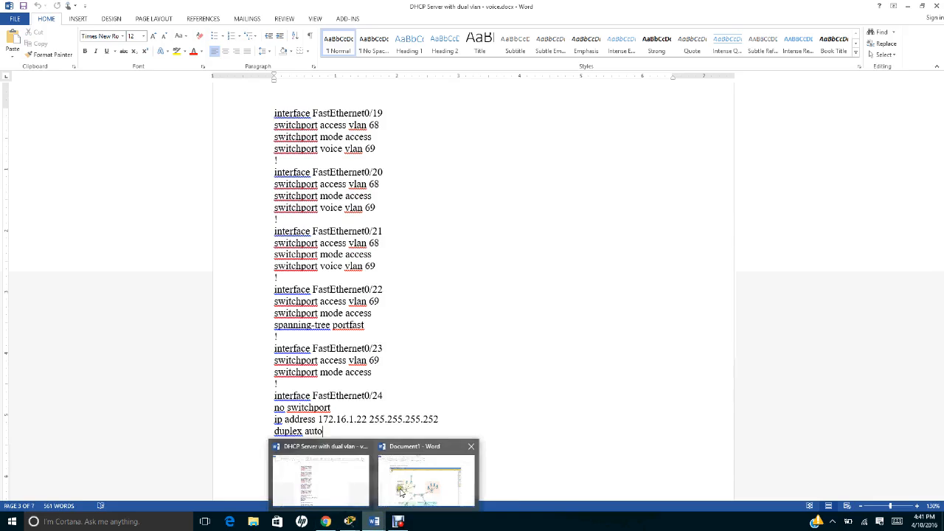
left_click(426, 479)
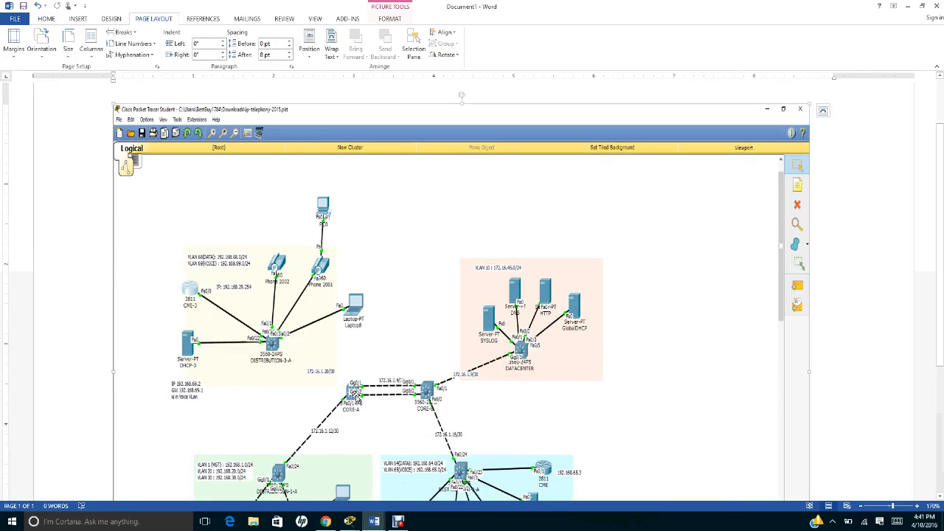
mouse_move(290, 230)
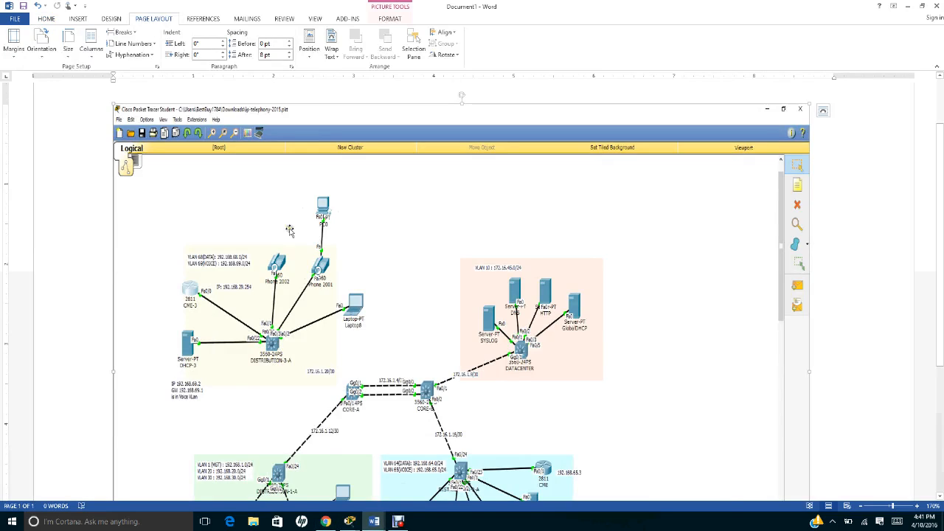
mouse_move(198, 254)
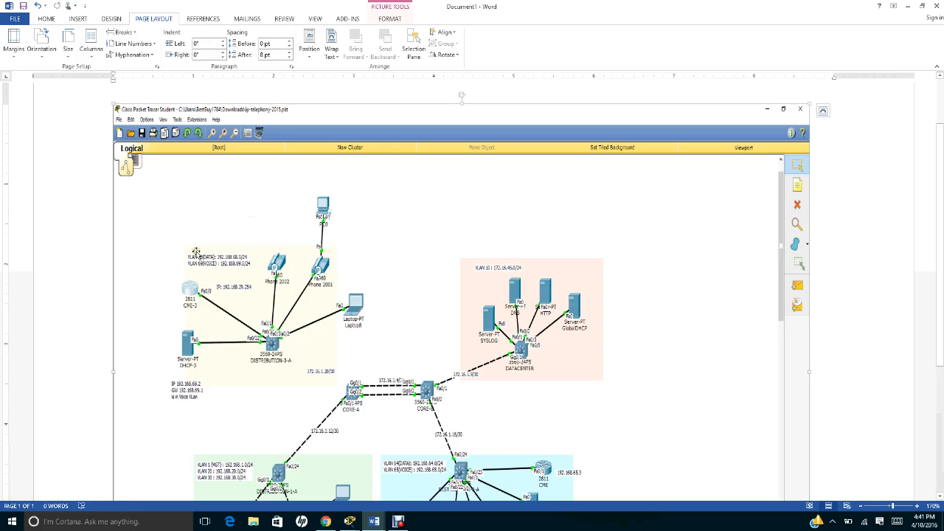
mouse_move(178, 214)
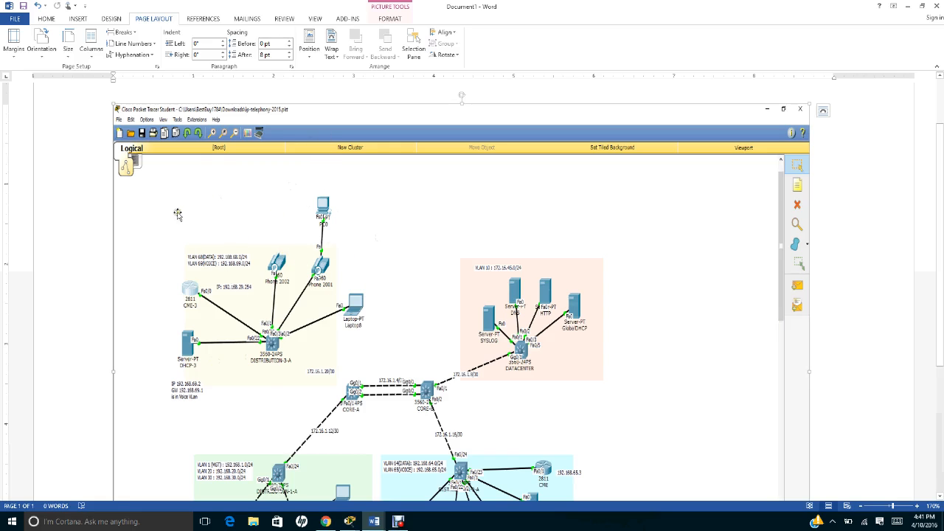
mouse_move(194, 363)
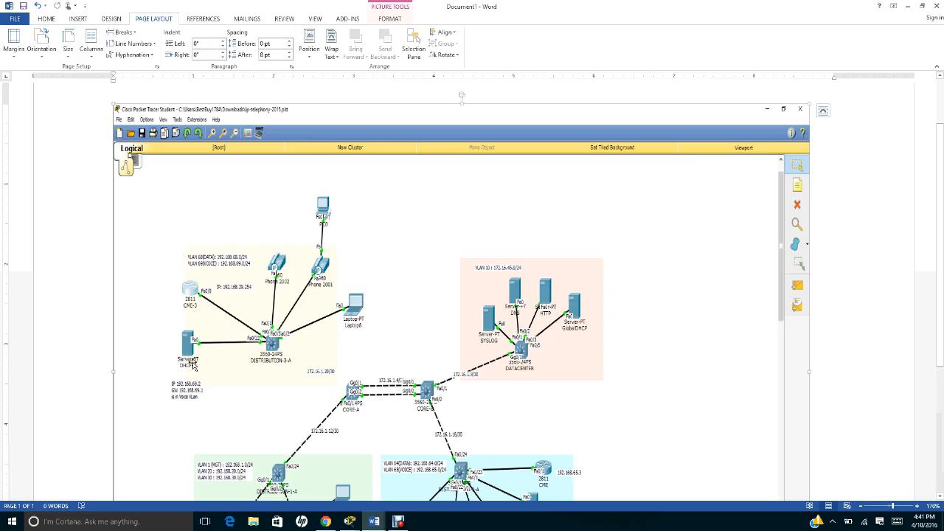
mouse_move(197, 394)
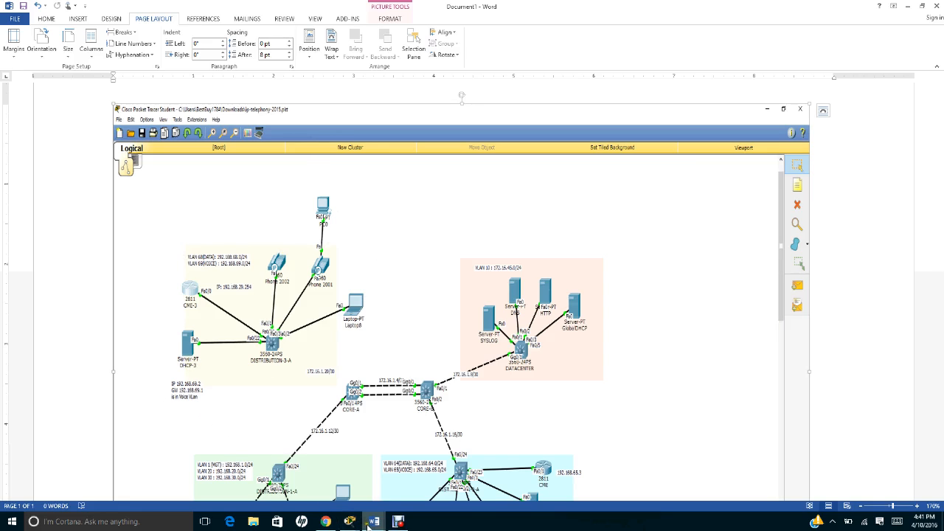
- Return to the dual VLAN handout and scroll to the Vlan68 and Vlan69 interfaces
left_click(372, 522)
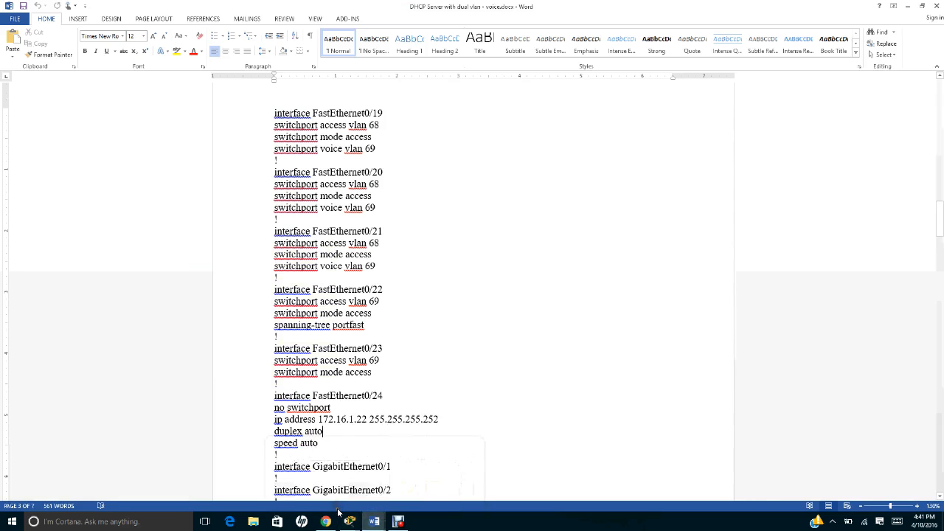
scroll("down", 3)
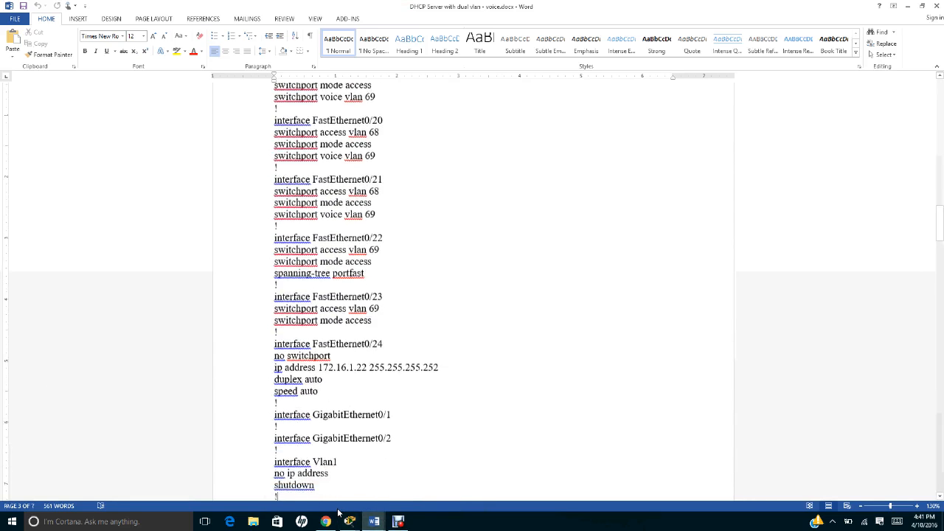
scroll("down", 3)
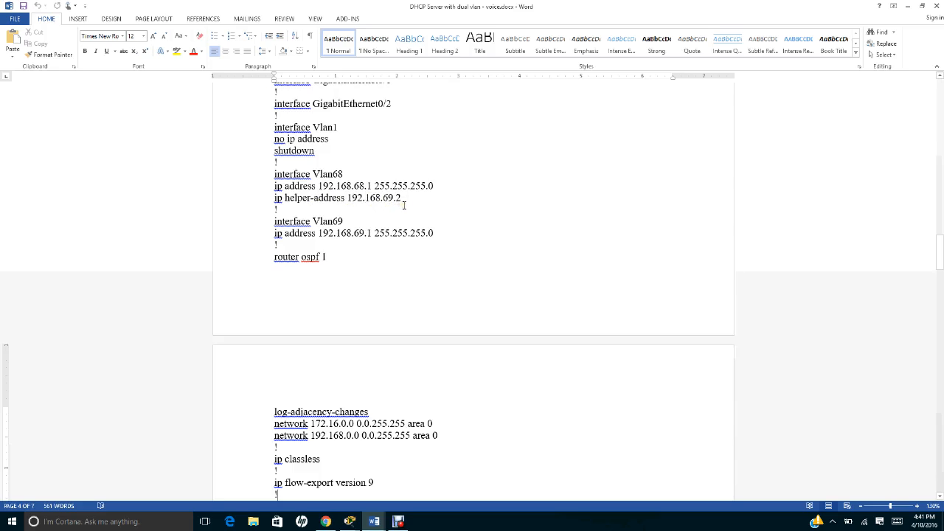
mouse_move(373, 522)
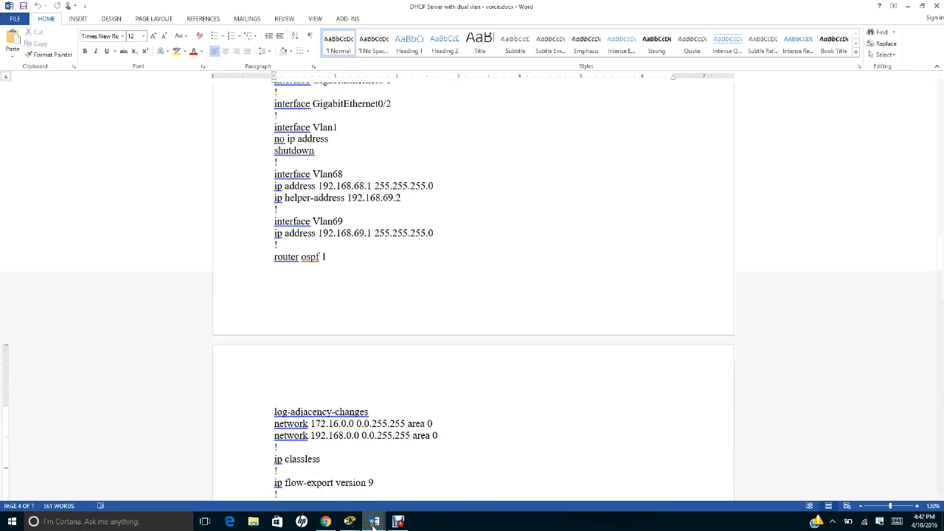
left_click(398, 521)
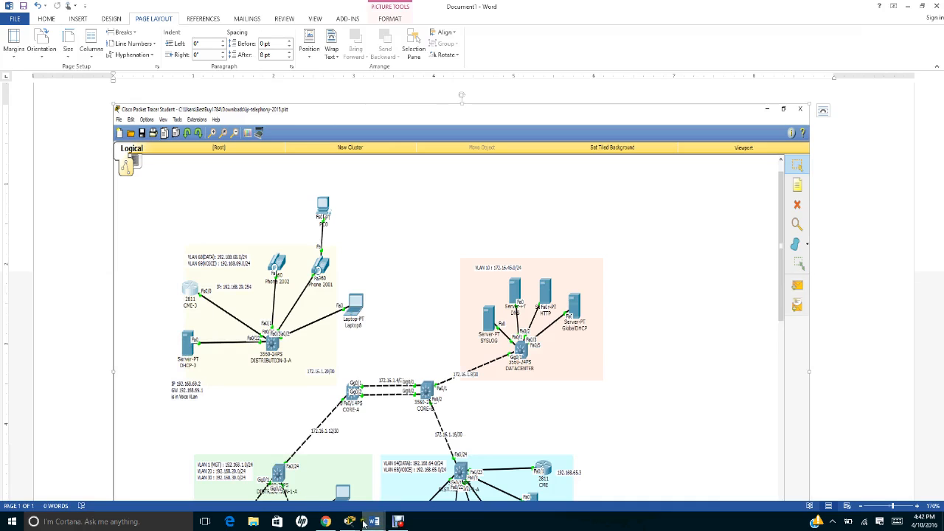
left_click(372, 521)
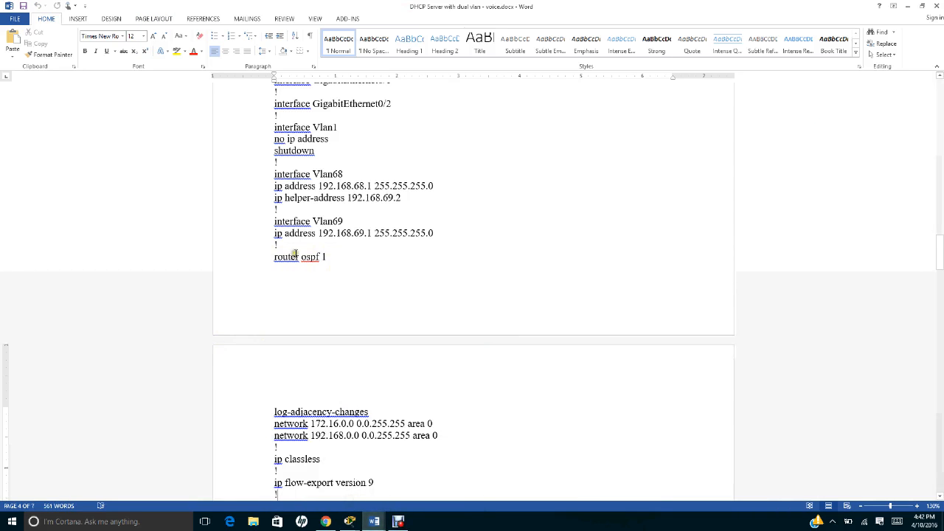
mouse_move(370, 205)
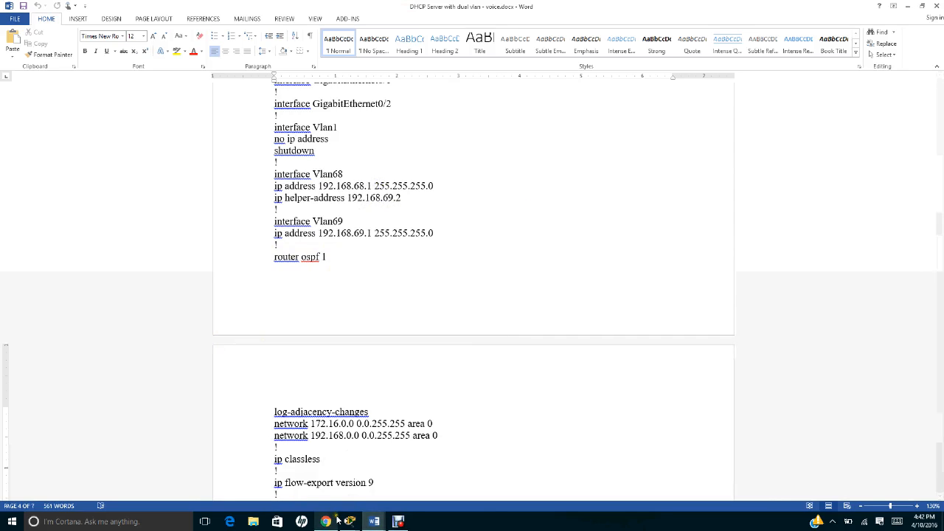
mouse_move(350, 521)
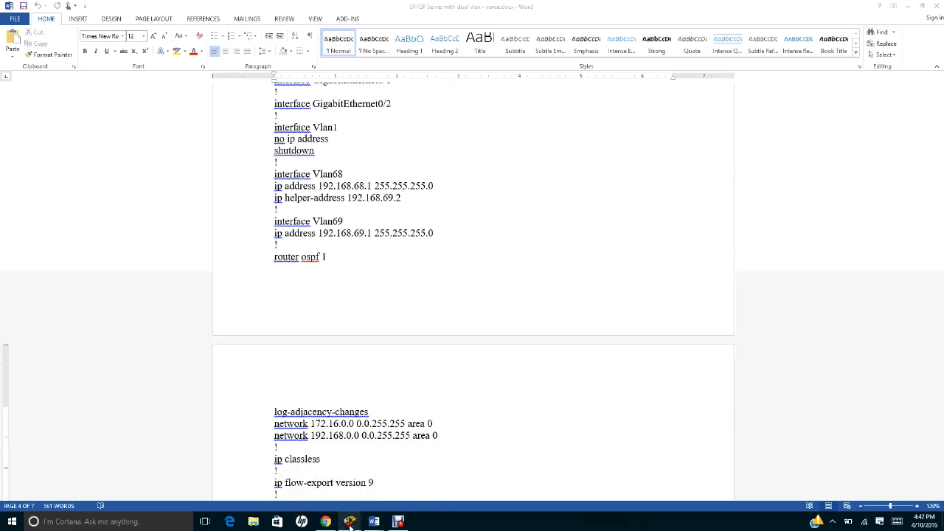
- Show DHCP-3's Data Vlan pool with gateway 192.168.68.1 and start 192.168.68.10
left_click(350, 522)
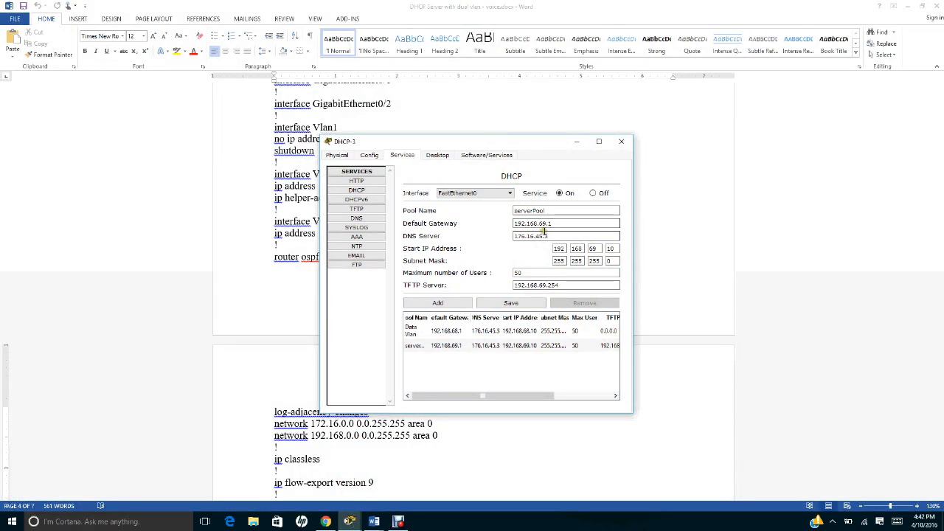
left_click(566, 224)
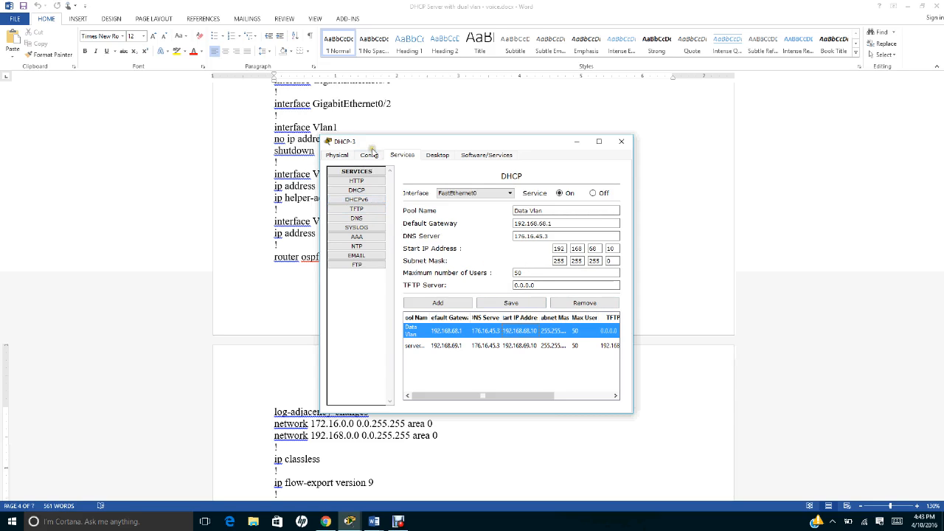
- Check DHCP-3's FastEthernet0 address 192.168.69.2/255.255.255.0, then close the server window
left_click(369, 155)
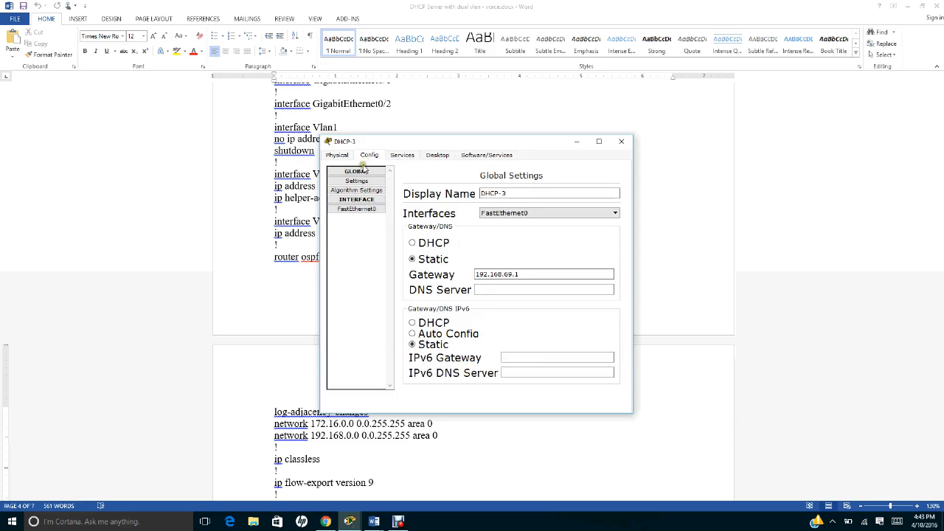
left_click(358, 209)
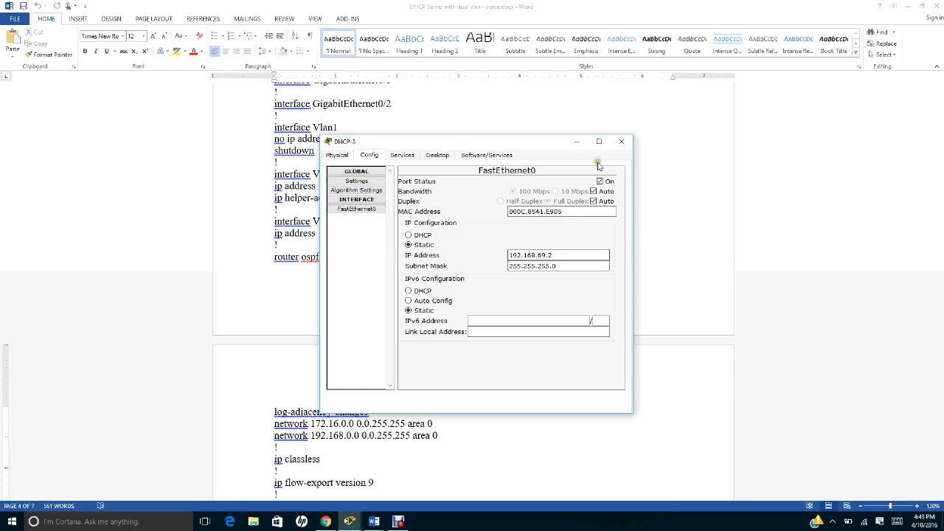
left_click(621, 141)
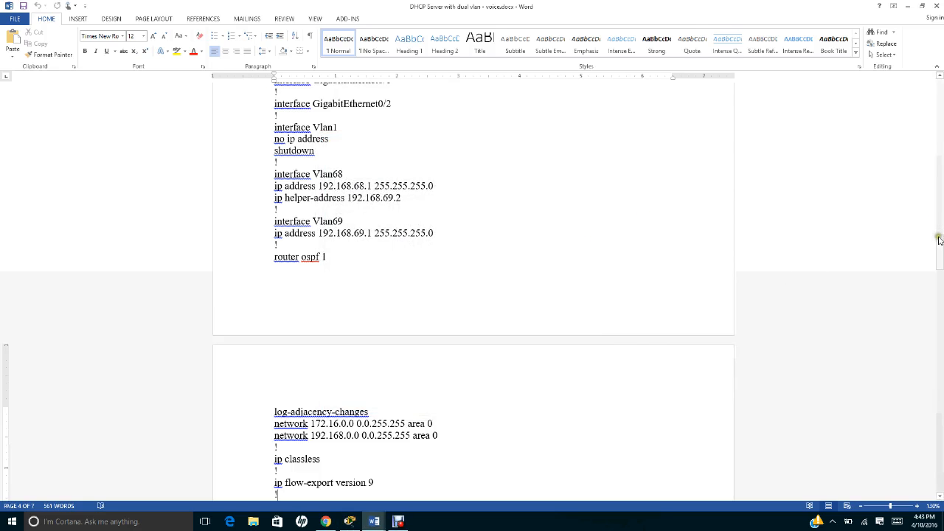
scroll("down", 3)
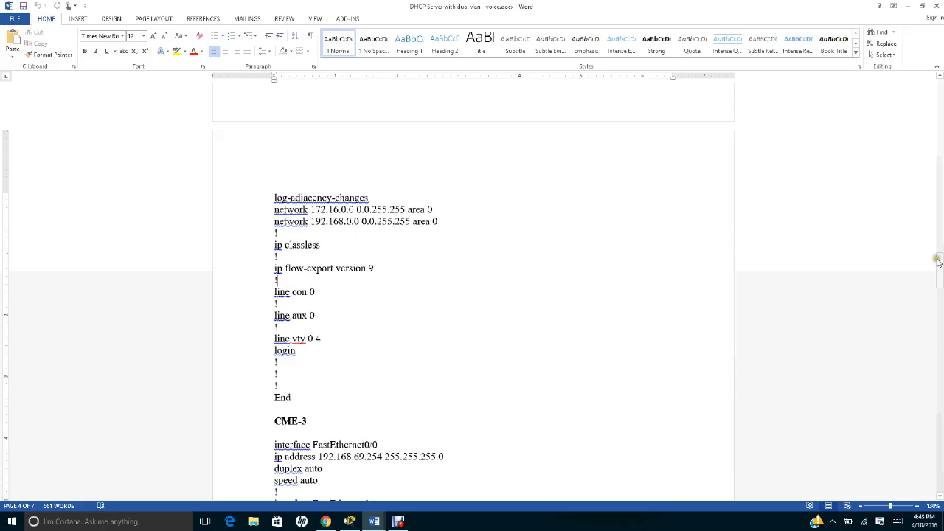
scroll("up", 3)
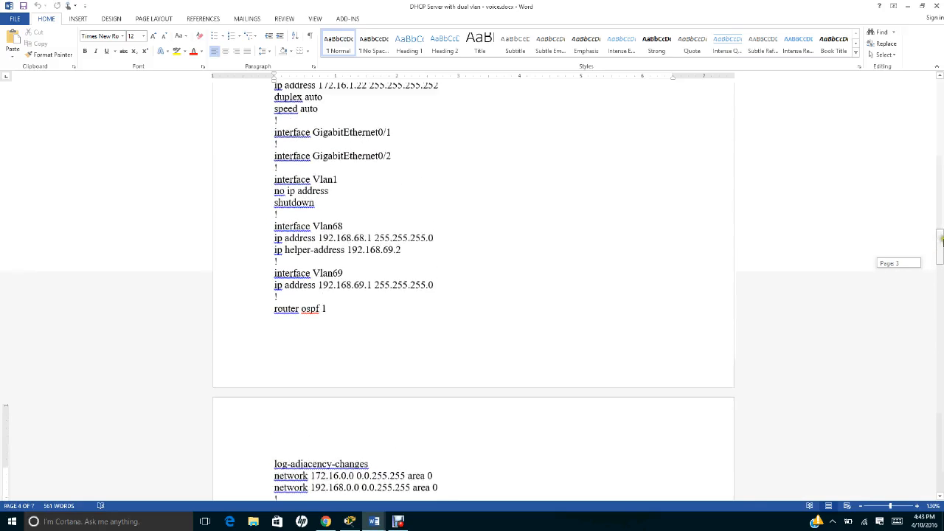
scroll("up", 3)
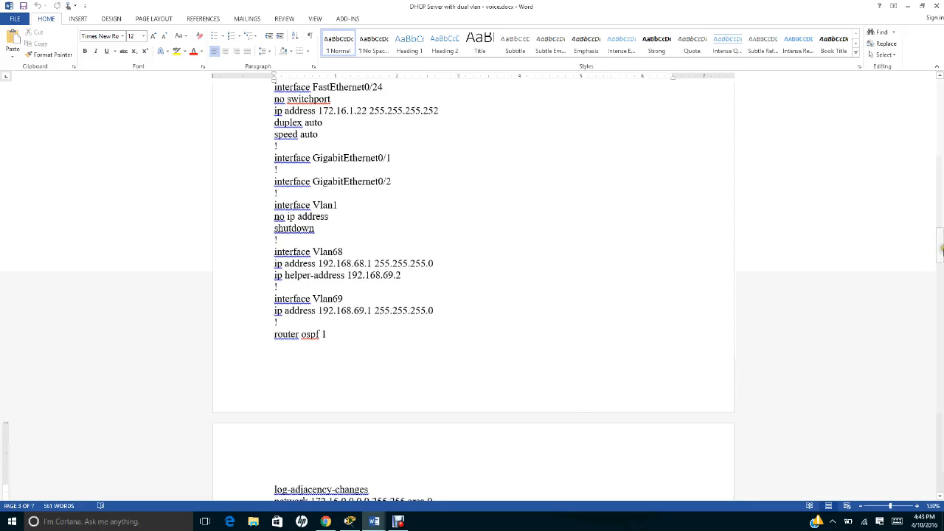
scroll("down", 3)
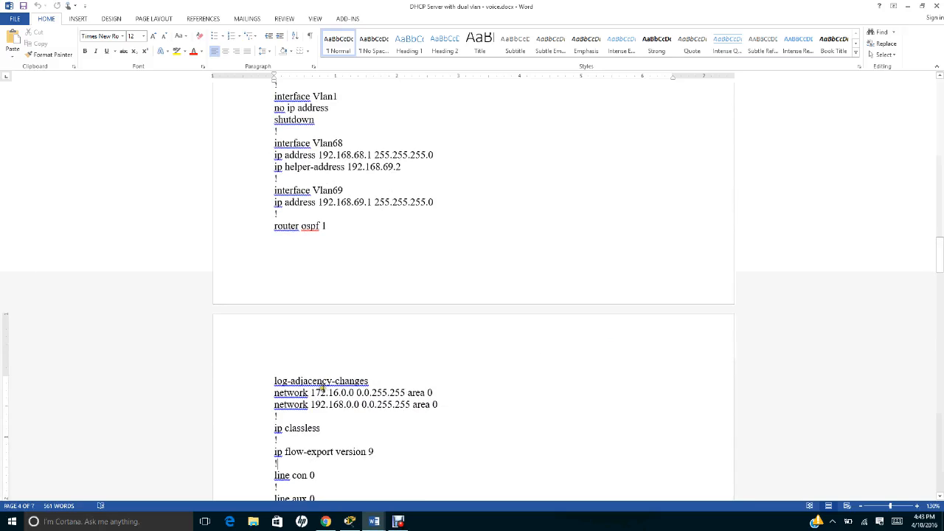
mouse_move(412, 426)
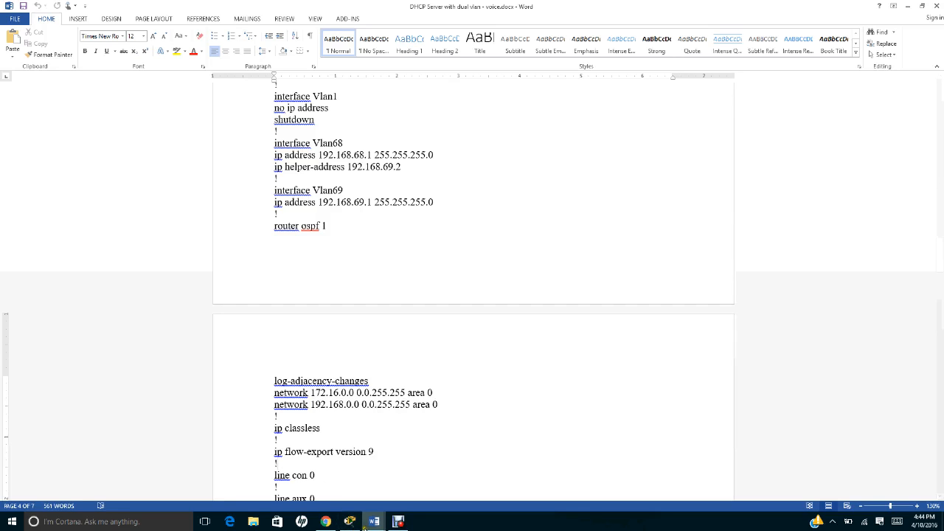
mouse_move(374, 522)
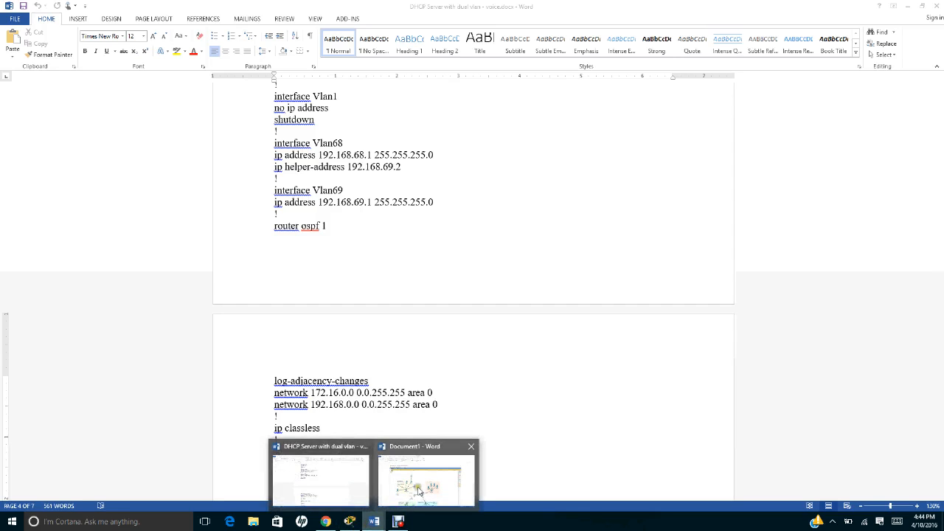
- Glance over the topology screenshot, then return to the handout's CME-3 router section
left_click(426, 480)
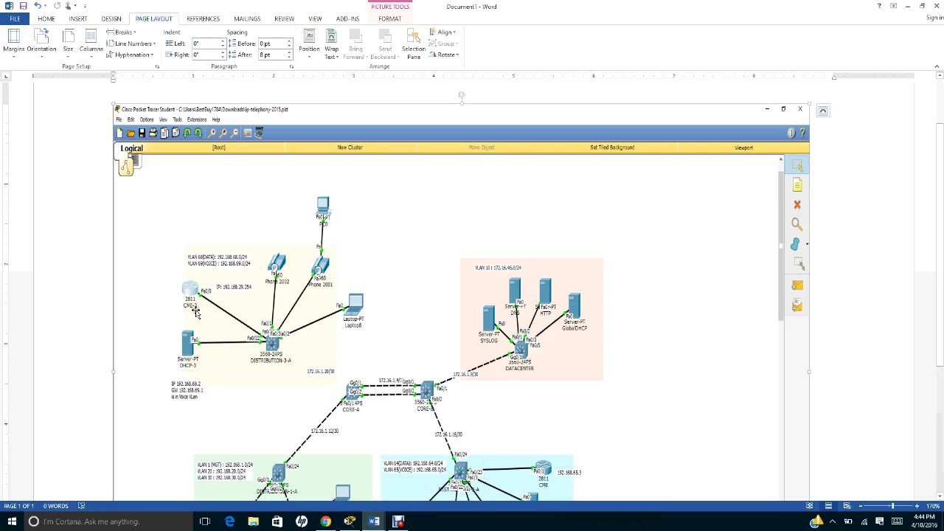
mouse_move(374, 522)
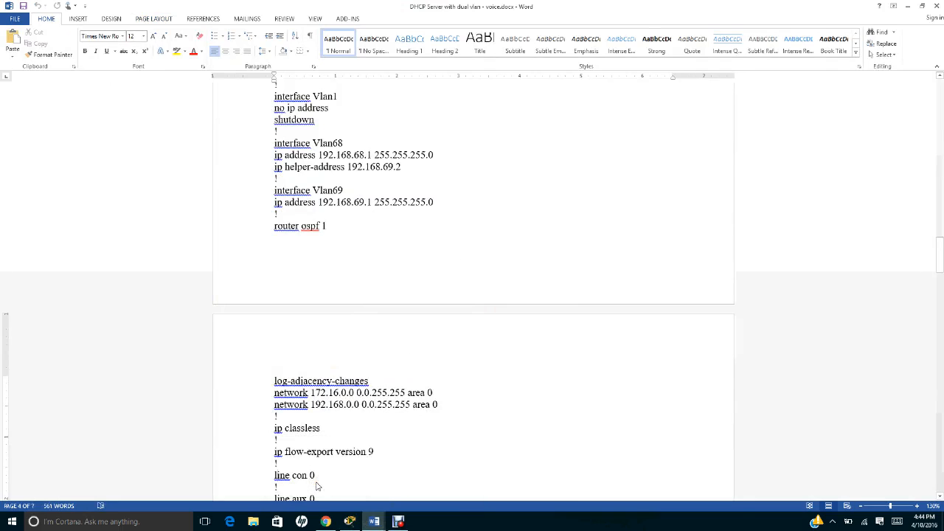
scroll("down", 3)
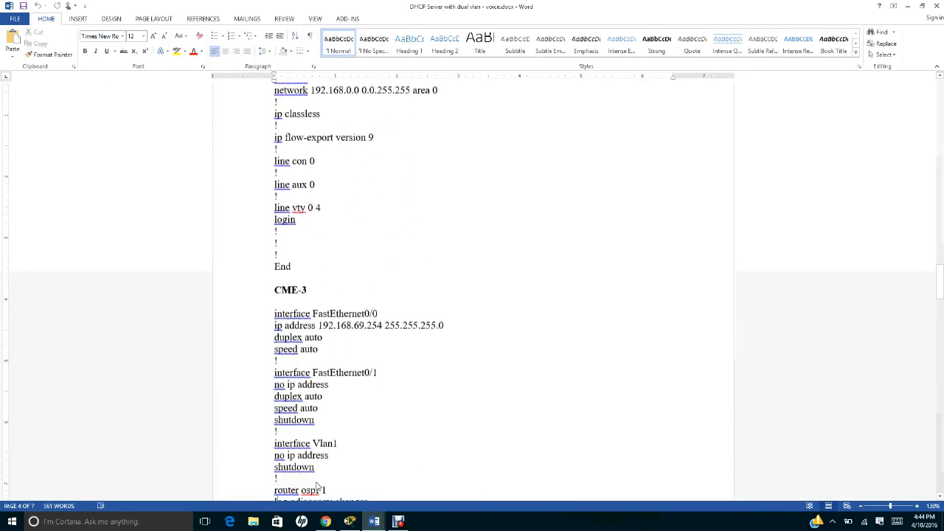
scroll("down", 3)
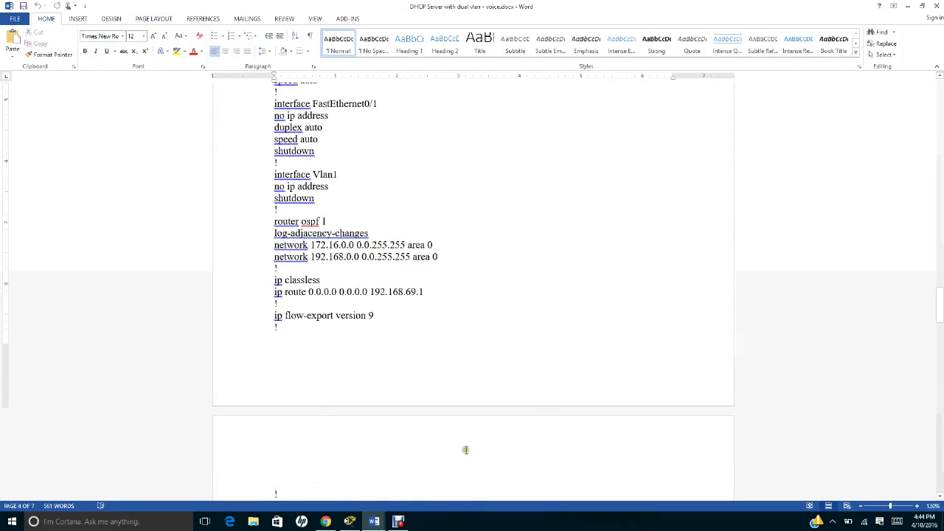
mouse_move(666, 326)
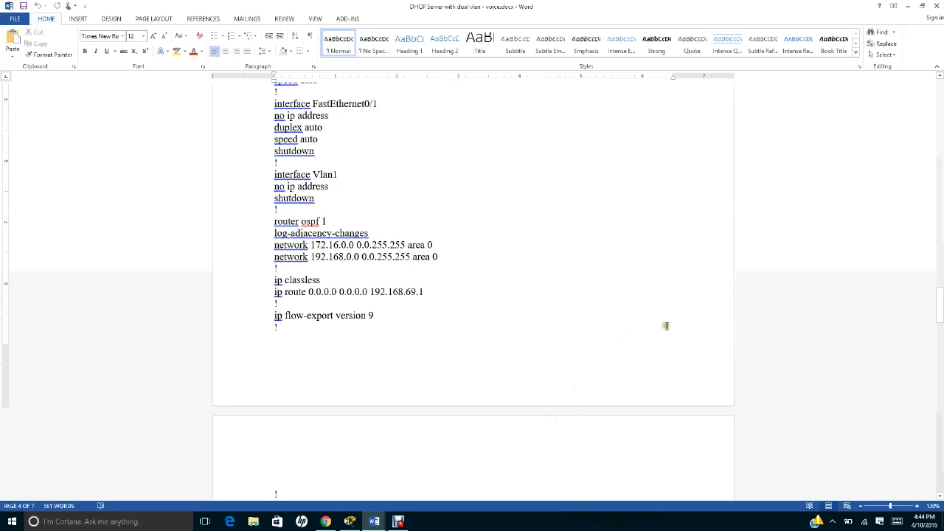
scroll("up", 3)
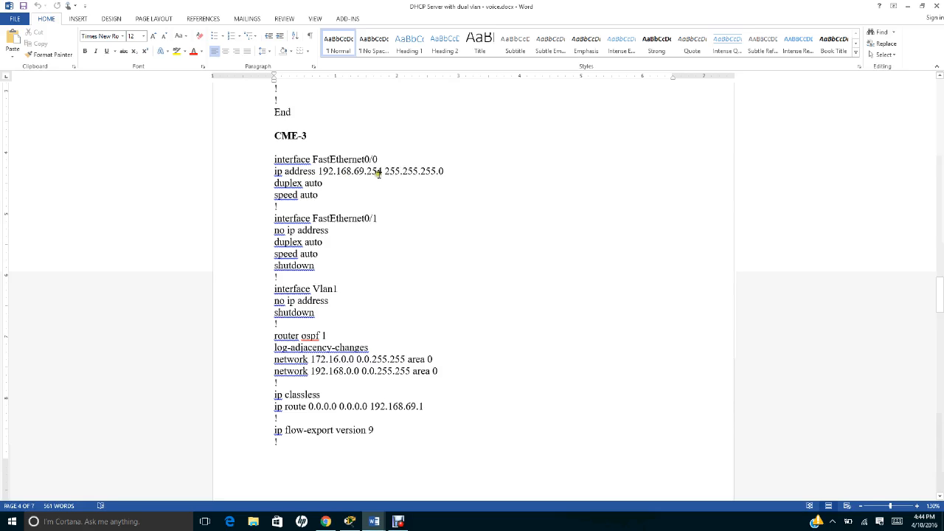
mouse_move(419, 177)
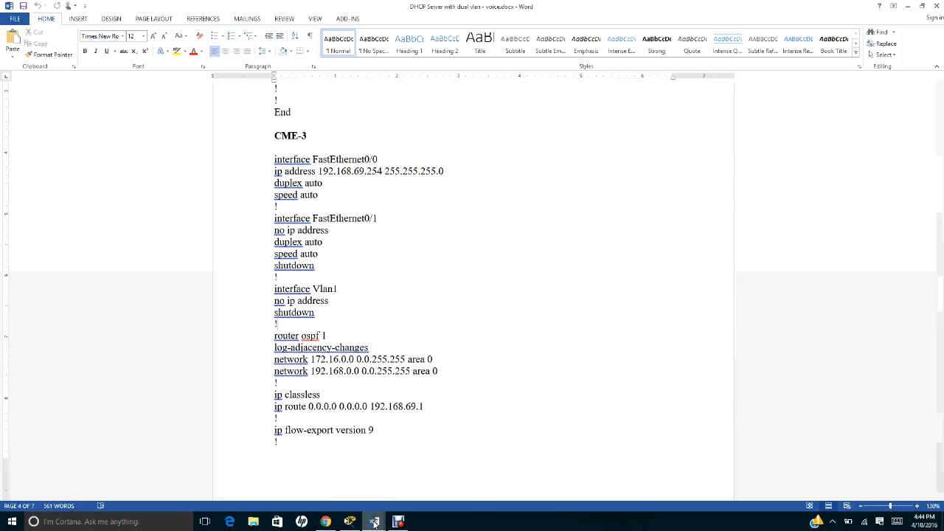
left_click(373, 522)
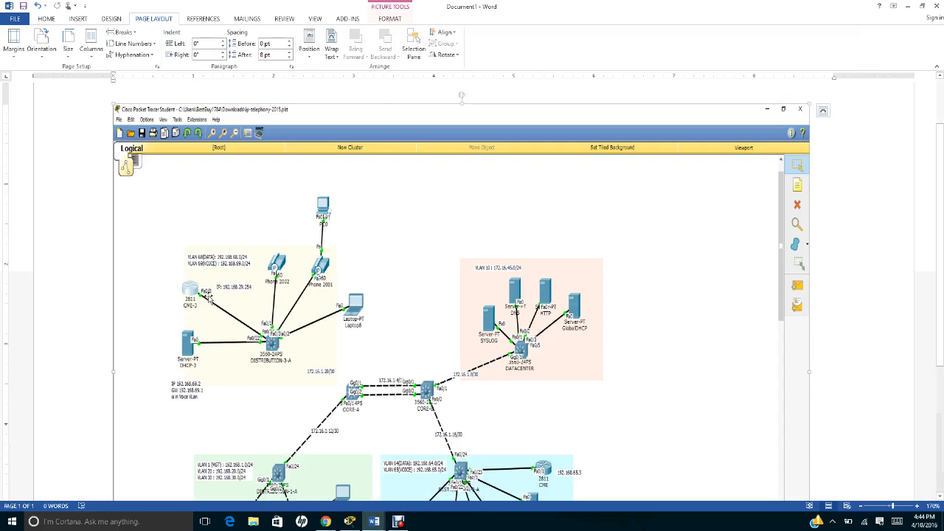
mouse_move(243, 319)
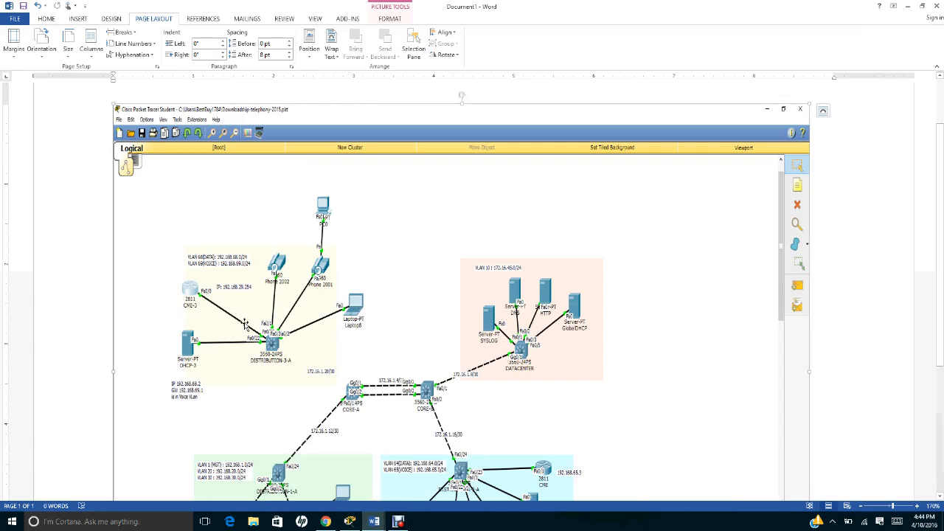
mouse_move(374, 522)
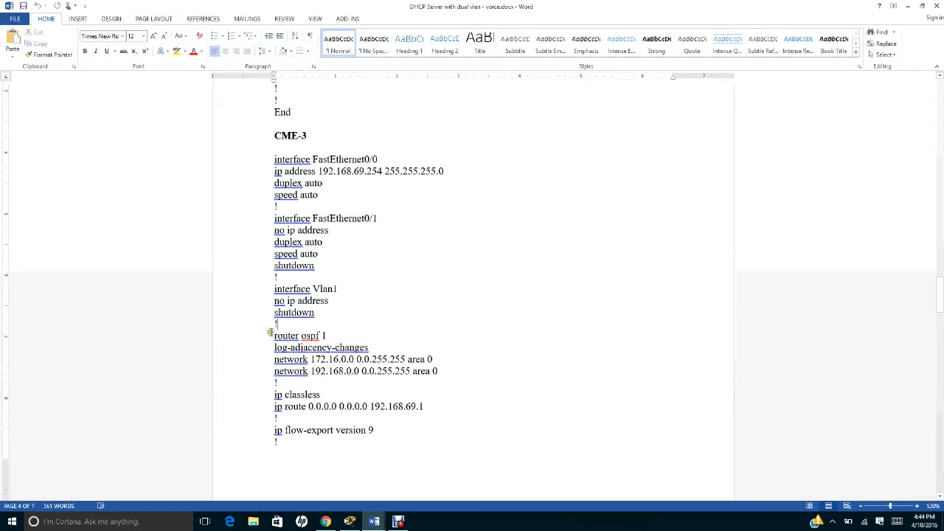
- Highlight CME-3's OSPF lines, then place the cursor at the ! line after the default route
left_click_drag(275, 335, 437, 371)
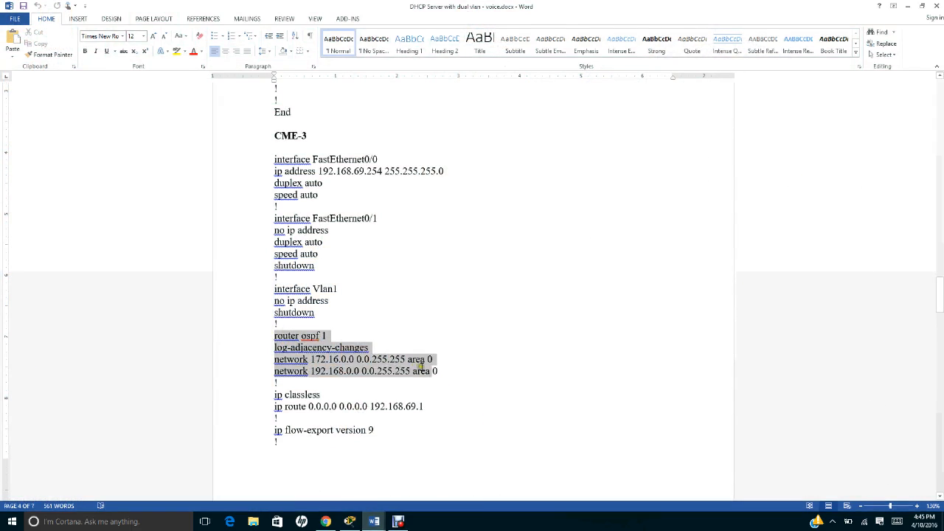
left_click(447, 384)
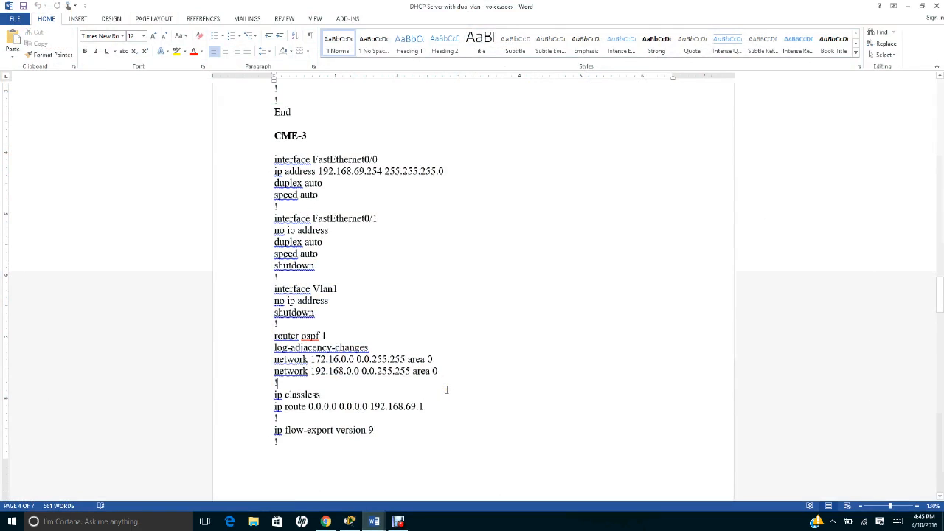
left_click(424, 411)
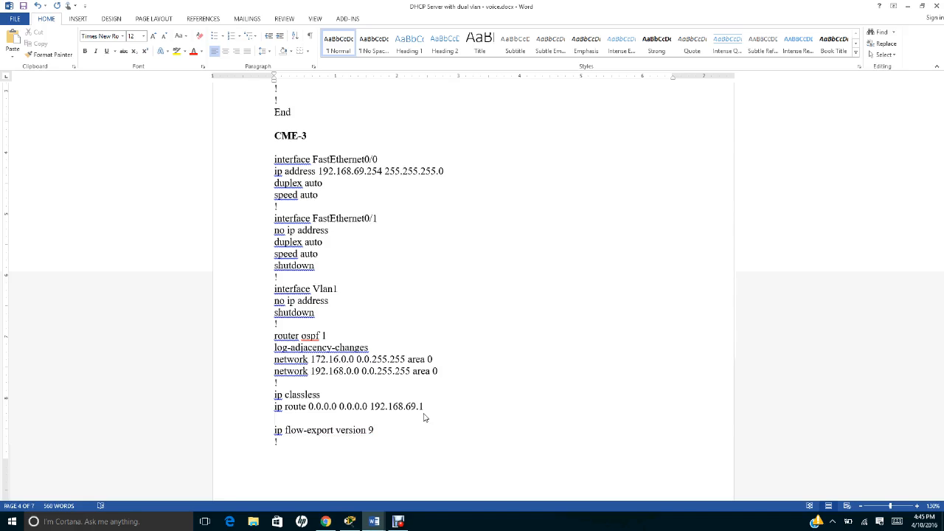
mouse_move(439, 398)
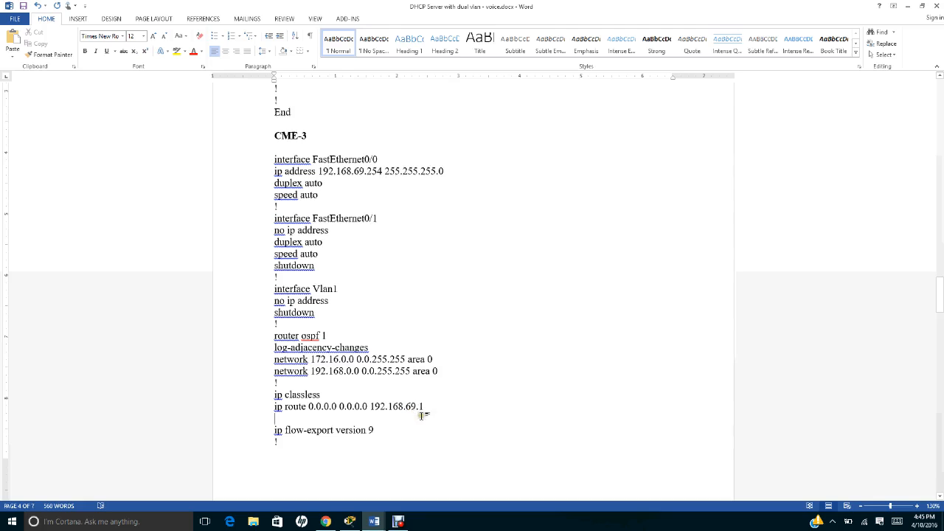
mouse_move(586, 368)
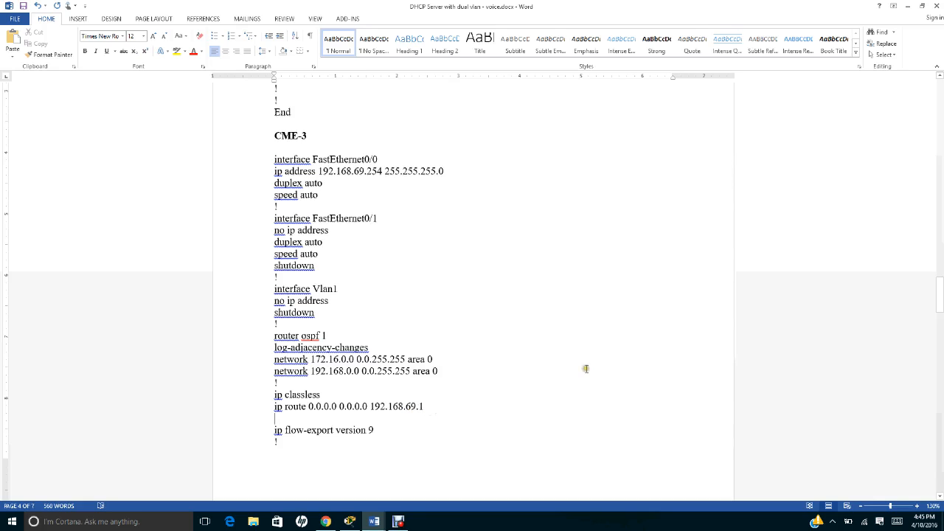
scroll("down", 3)
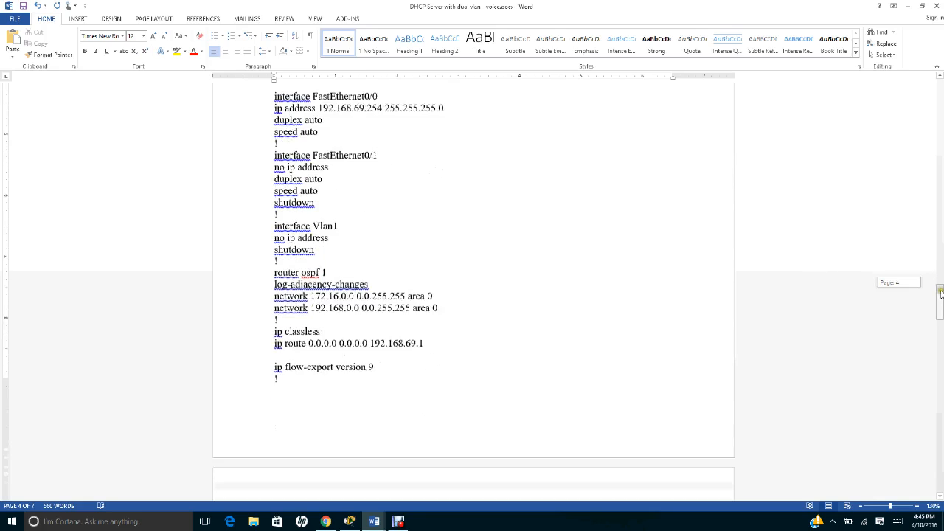
scroll("down", 3)
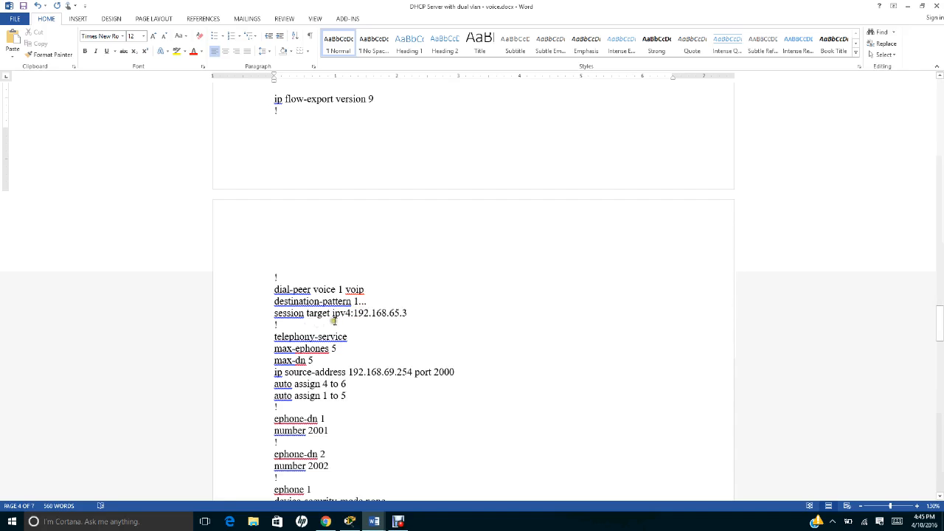
mouse_move(382, 318)
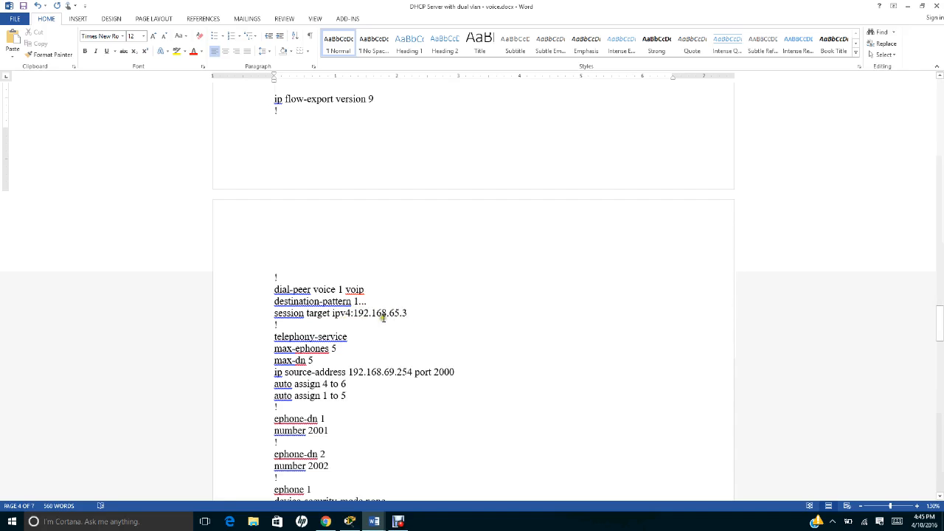
mouse_move(410, 332)
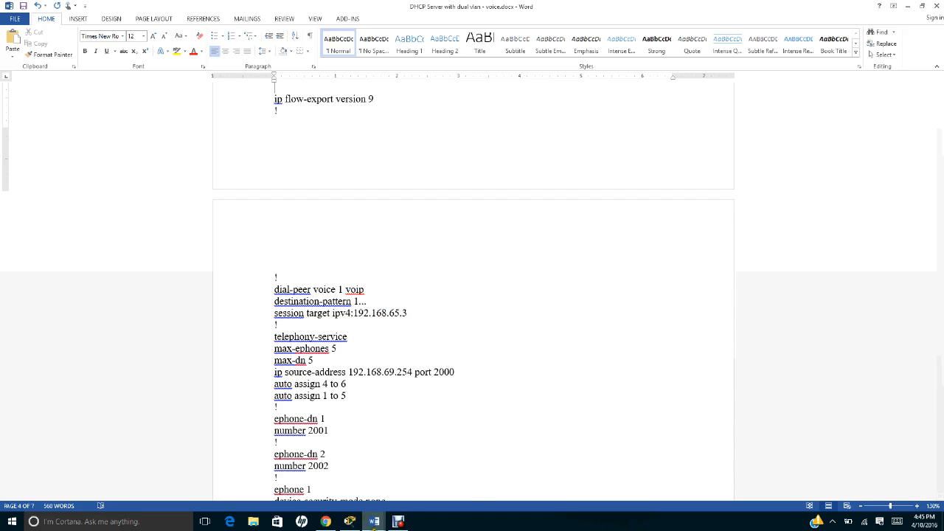
left_click(399, 522)
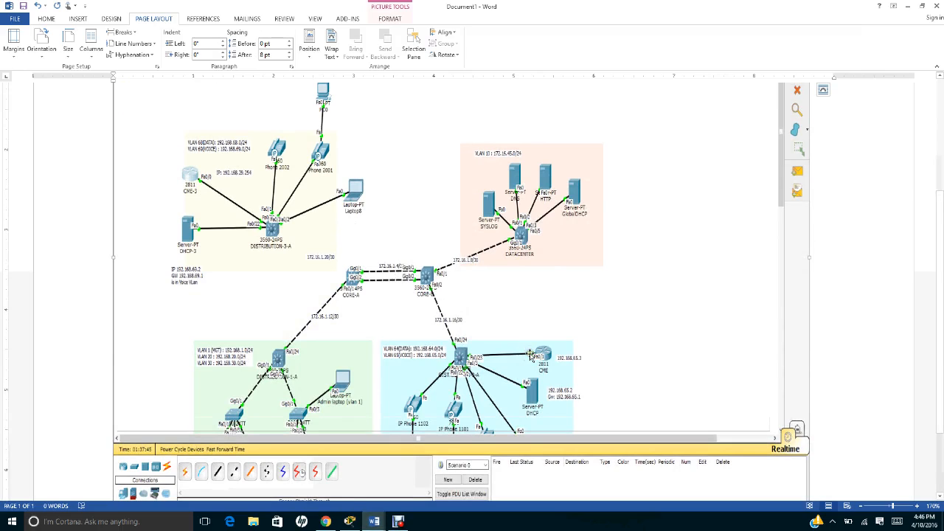
mouse_move(244, 193)
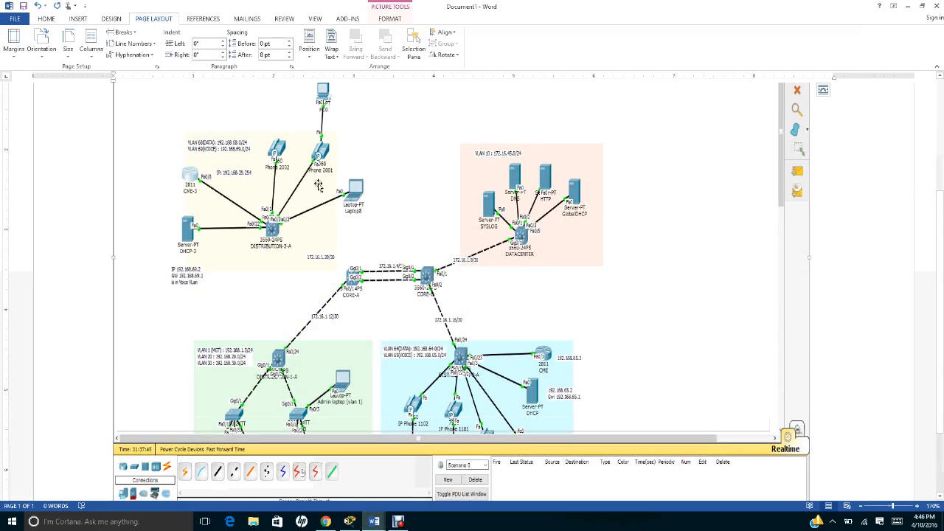
mouse_move(547, 402)
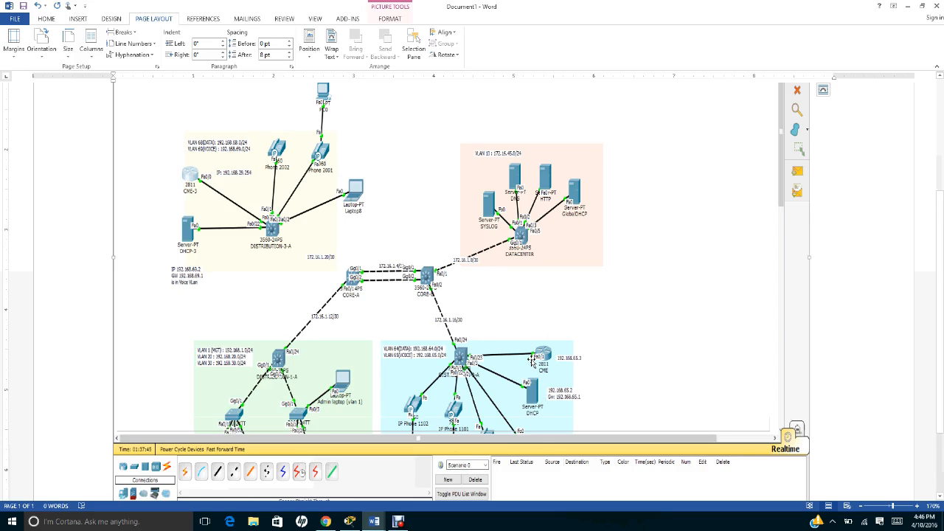
mouse_move(404, 470)
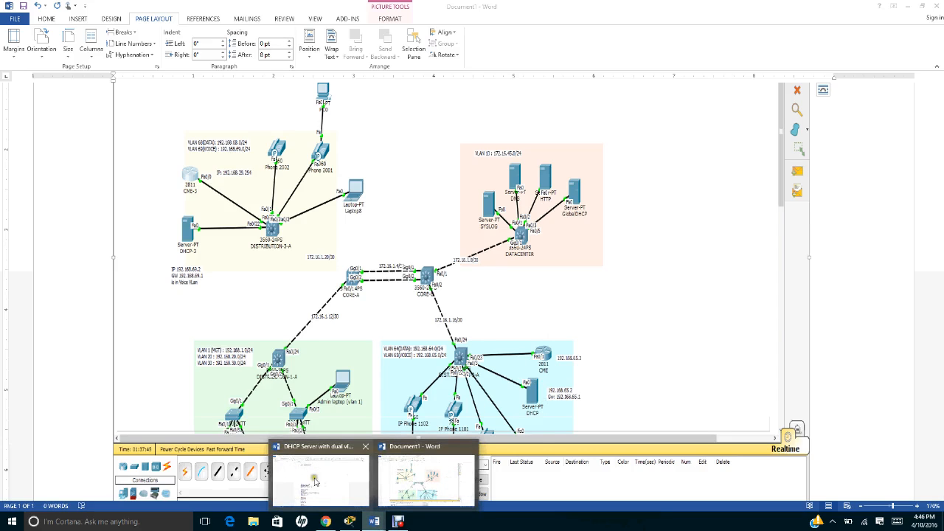
left_click(320, 480)
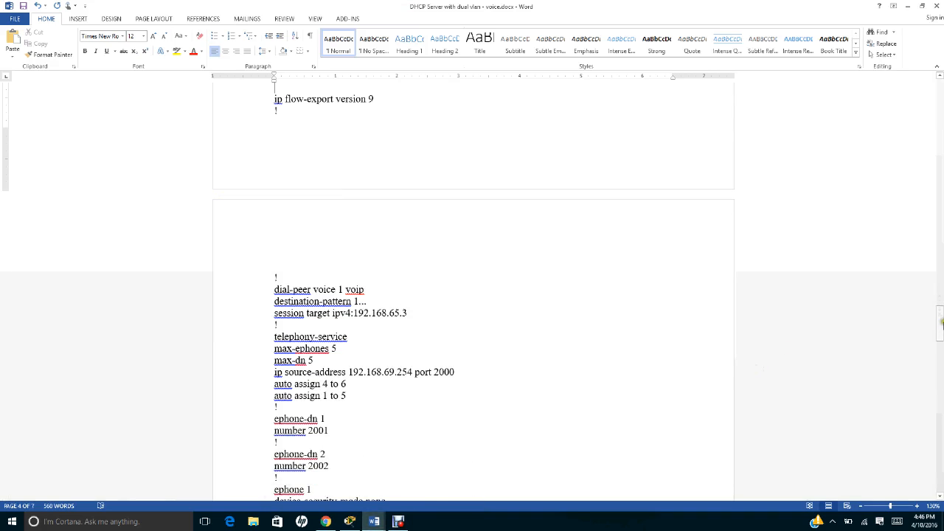
scroll("down", 3)
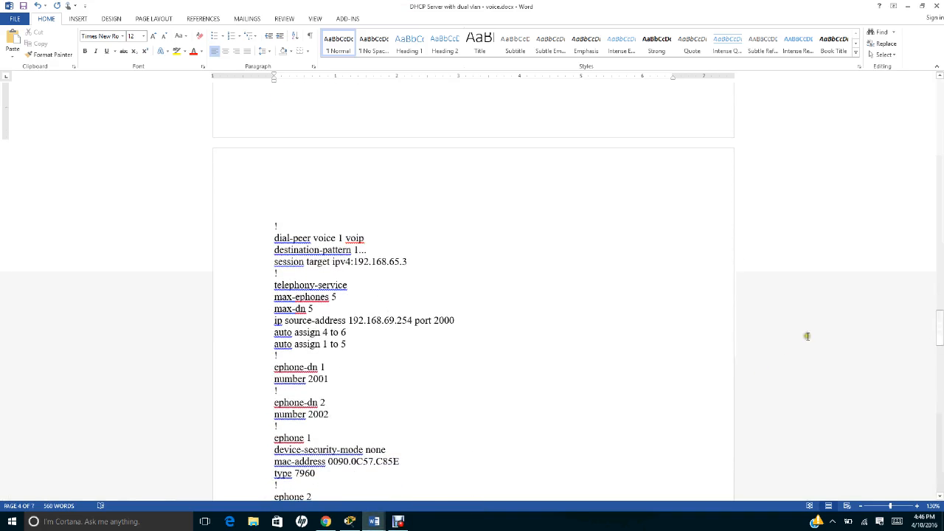
mouse_move(342, 290)
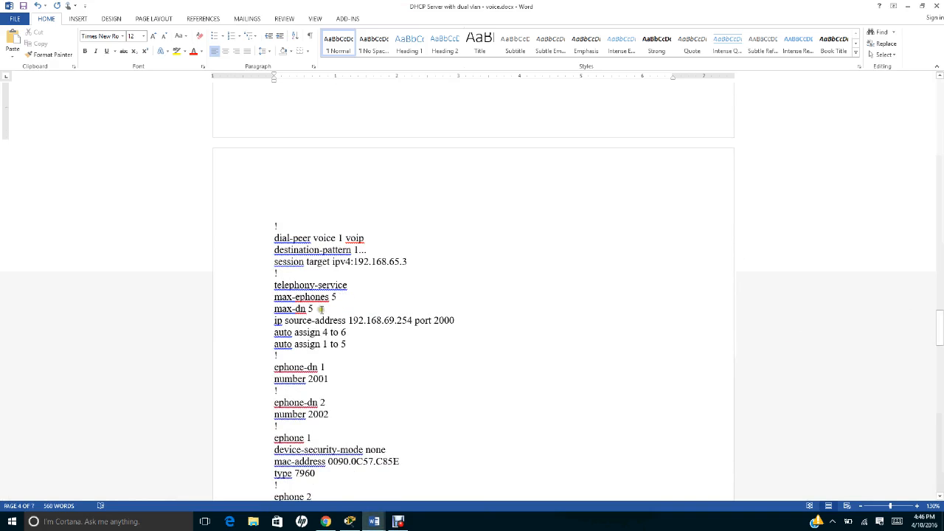
mouse_move(312, 319)
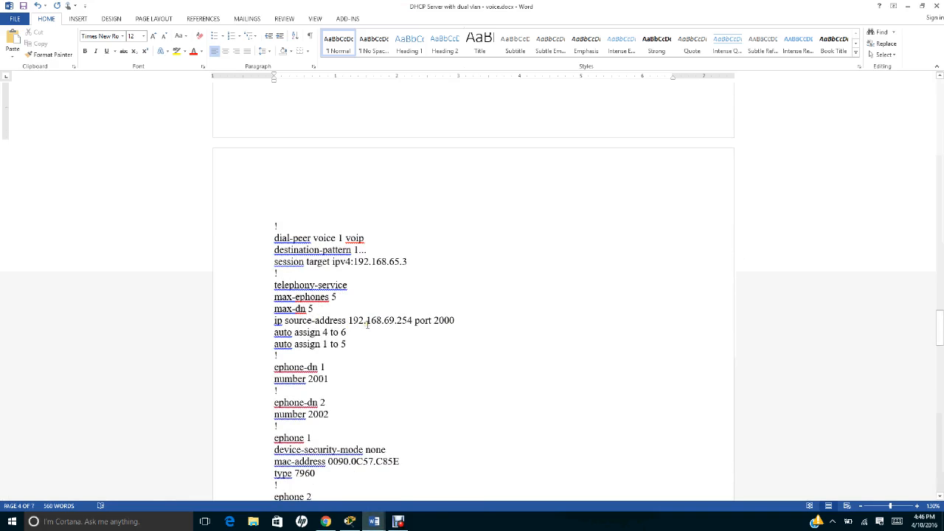
mouse_move(385, 340)
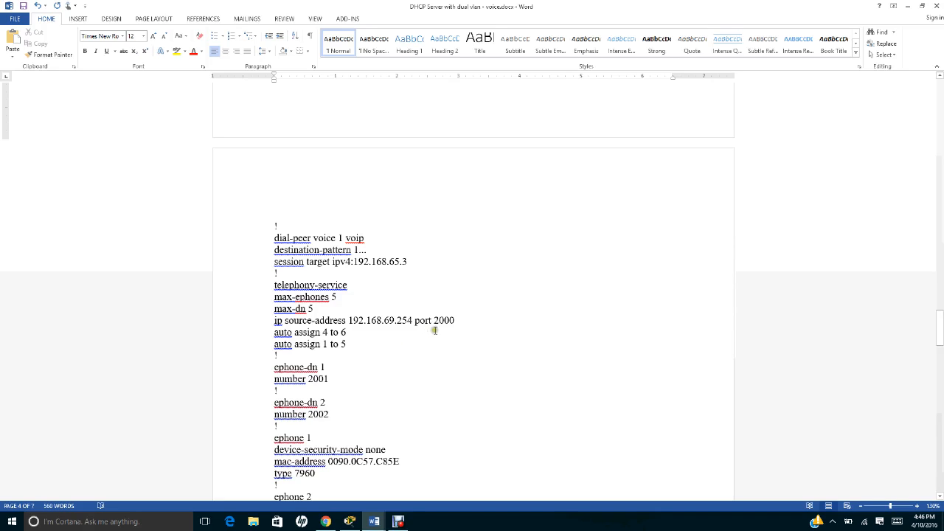
mouse_move(408, 321)
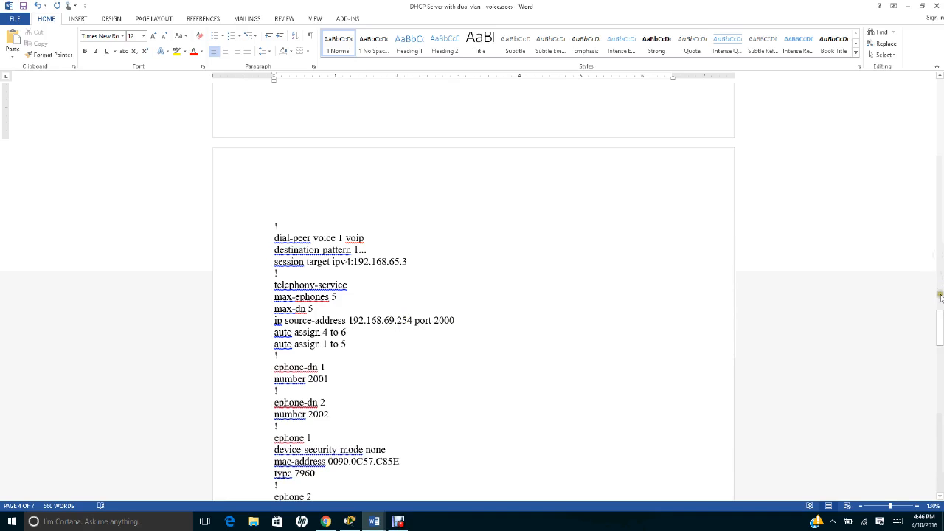
scroll("down", 3)
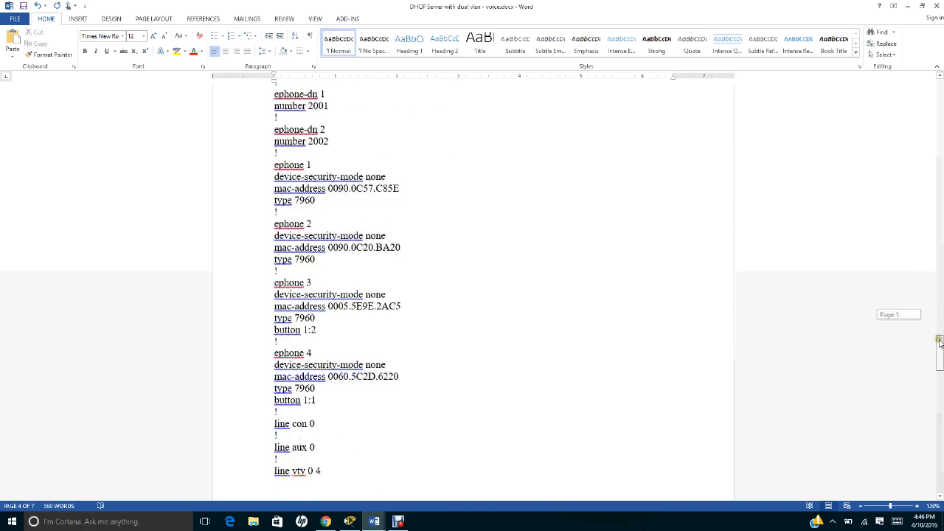
scroll("down", 3)
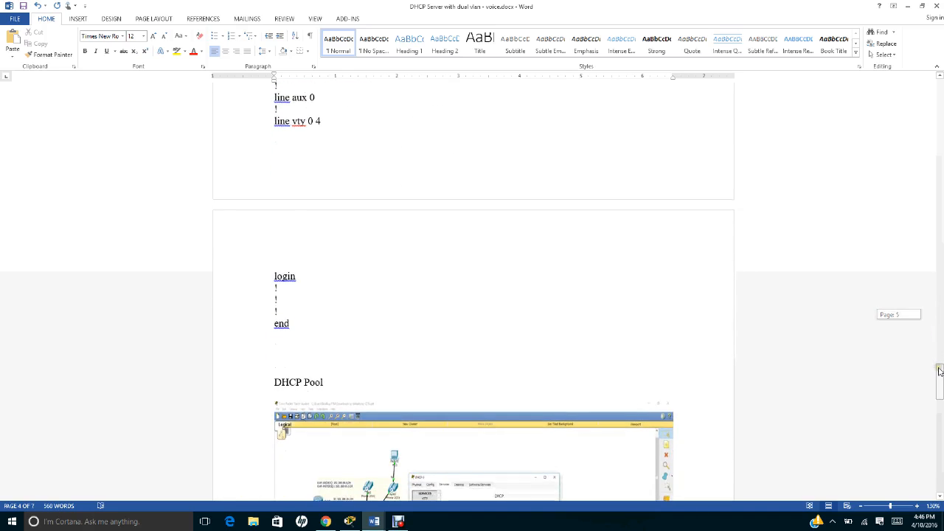
scroll("down", 3)
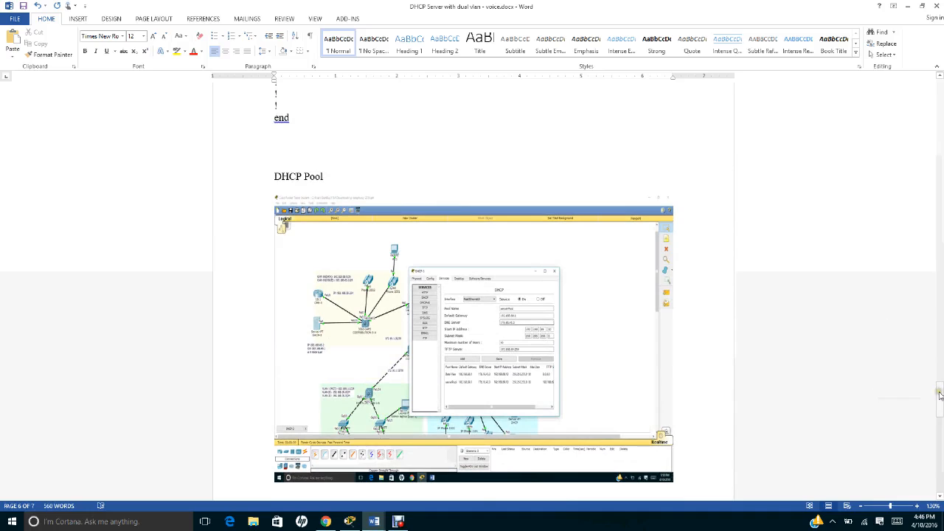
mouse_move(299, 330)
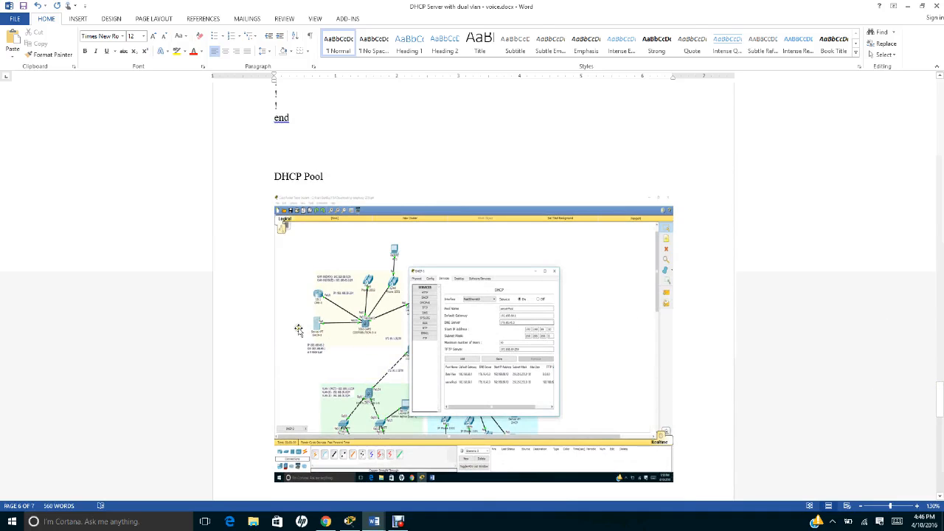
mouse_move(320, 334)
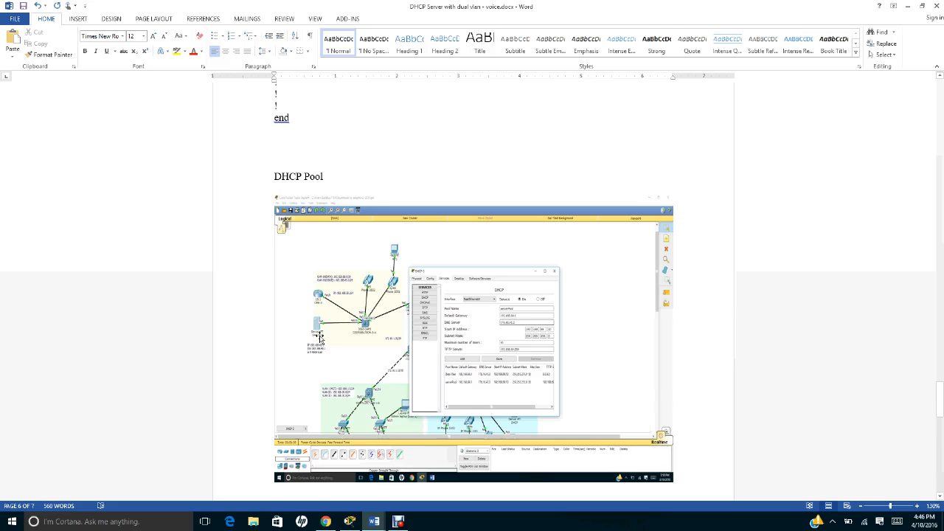
mouse_move(333, 345)
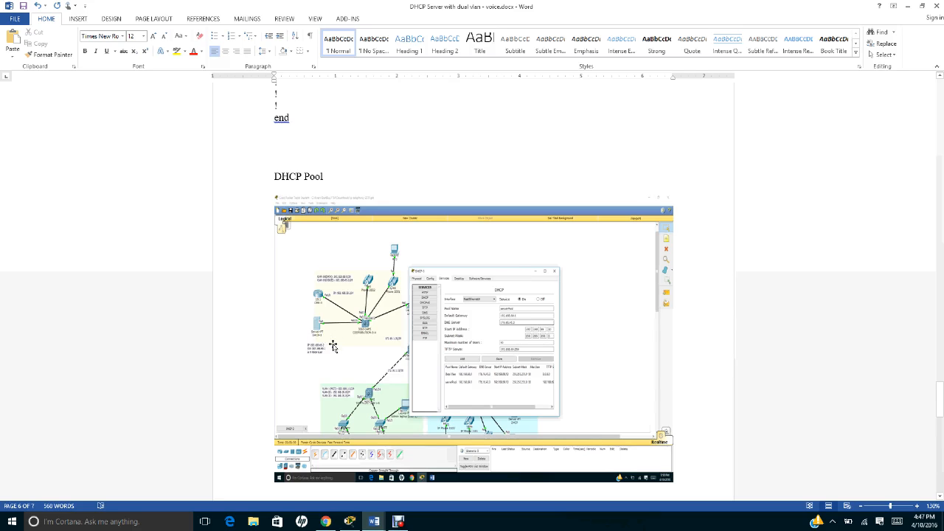
mouse_move(323, 334)
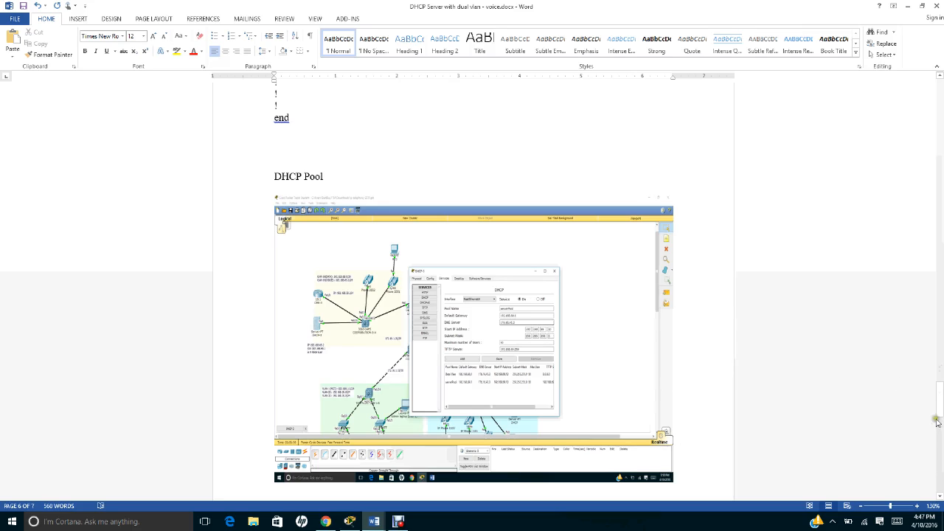
scroll("down", 3)
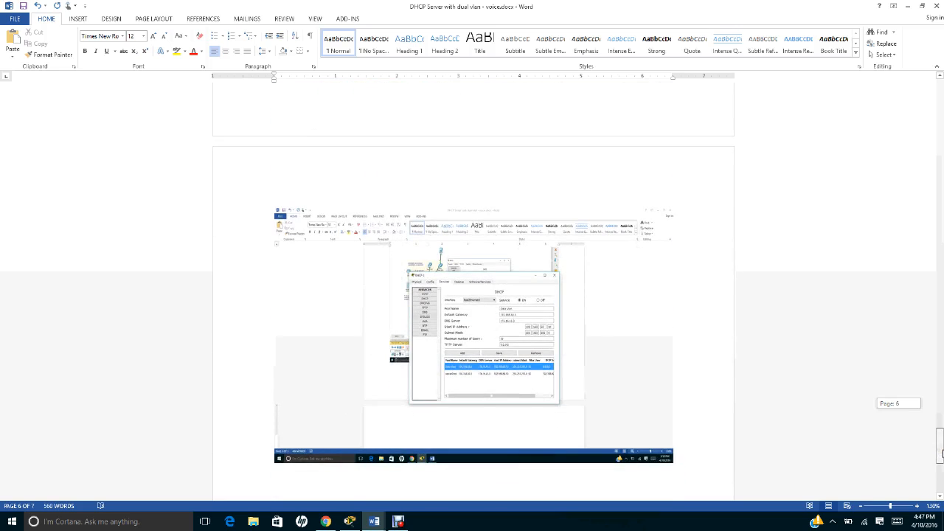
scroll("down", 3)
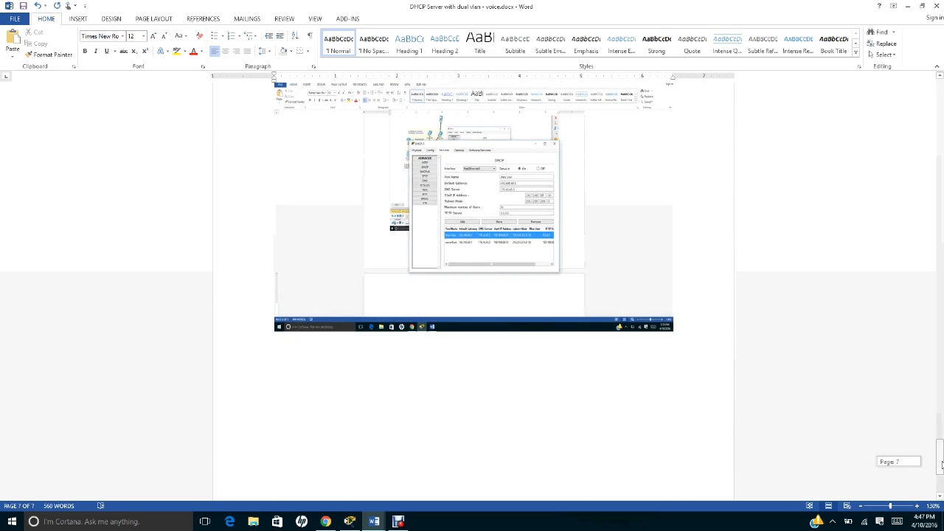
scroll("down", 3)
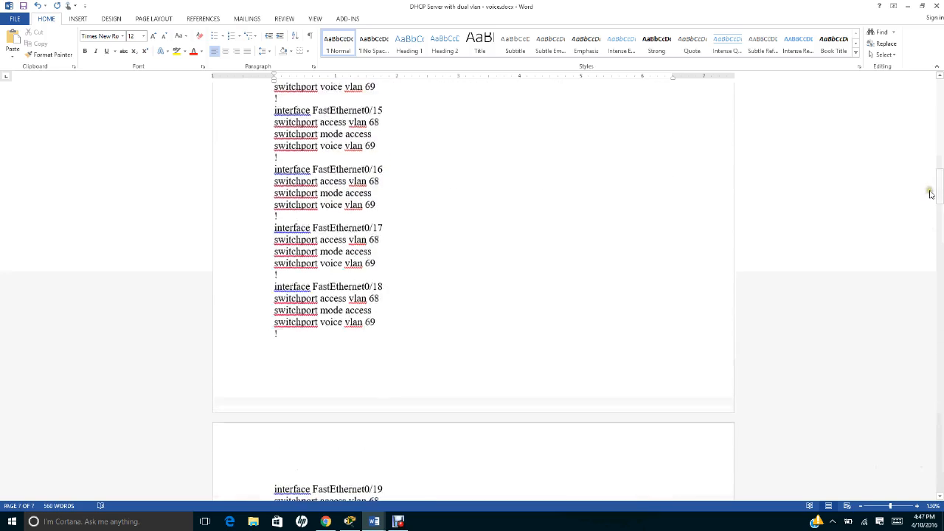
left_click(399, 522)
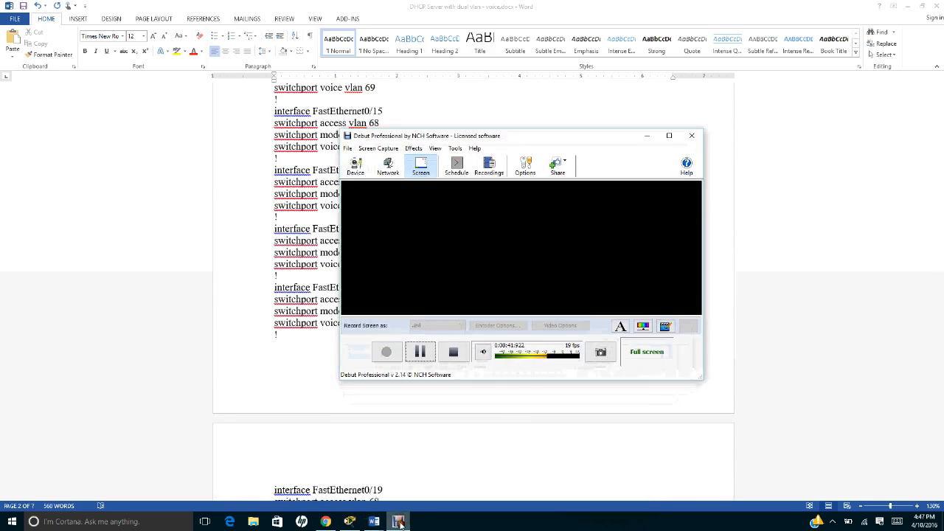